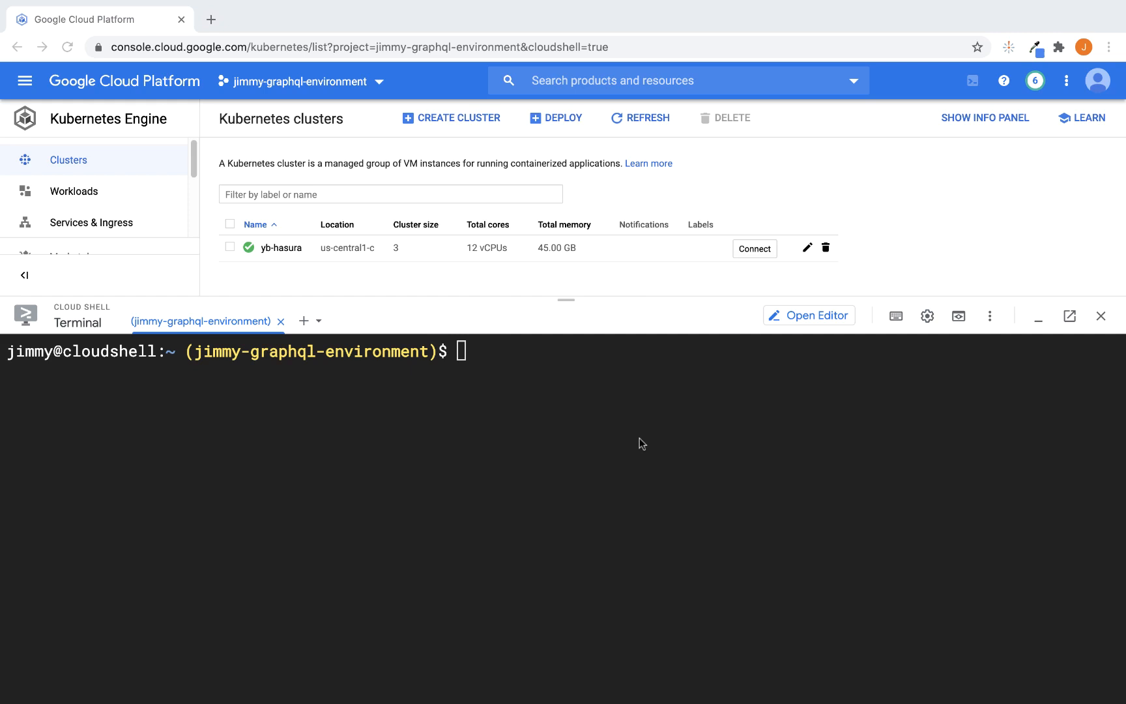
mouse_move(626, 434)
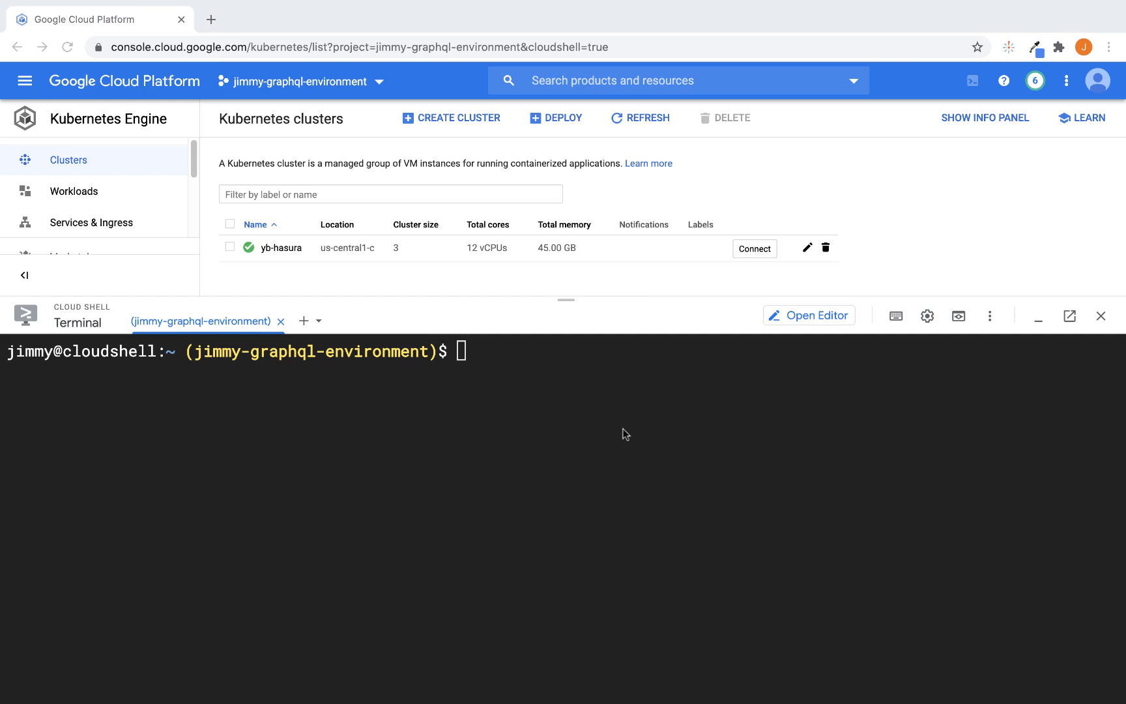
mouse_move(590, 407)
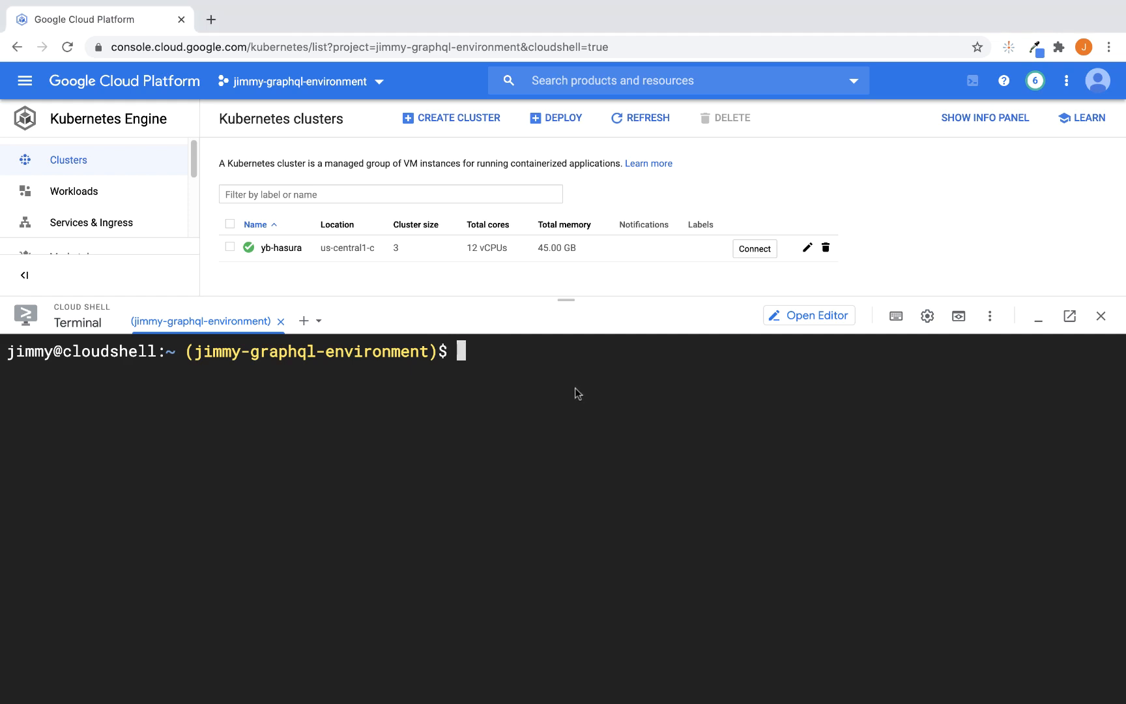
Add and update the yugabytedb Helm repo from charts.yugabyte.com, then create the yb-demo namespace
type("helm repo add yugabytedb https://charts.yugabyte.com")
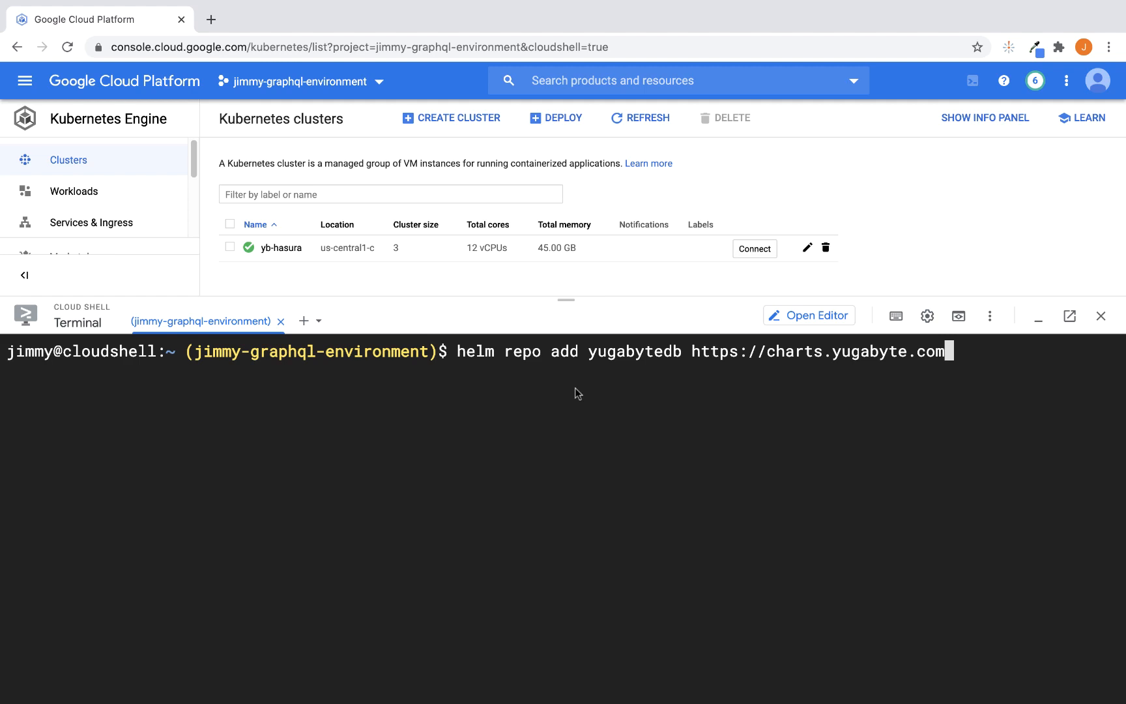
key("Enter")
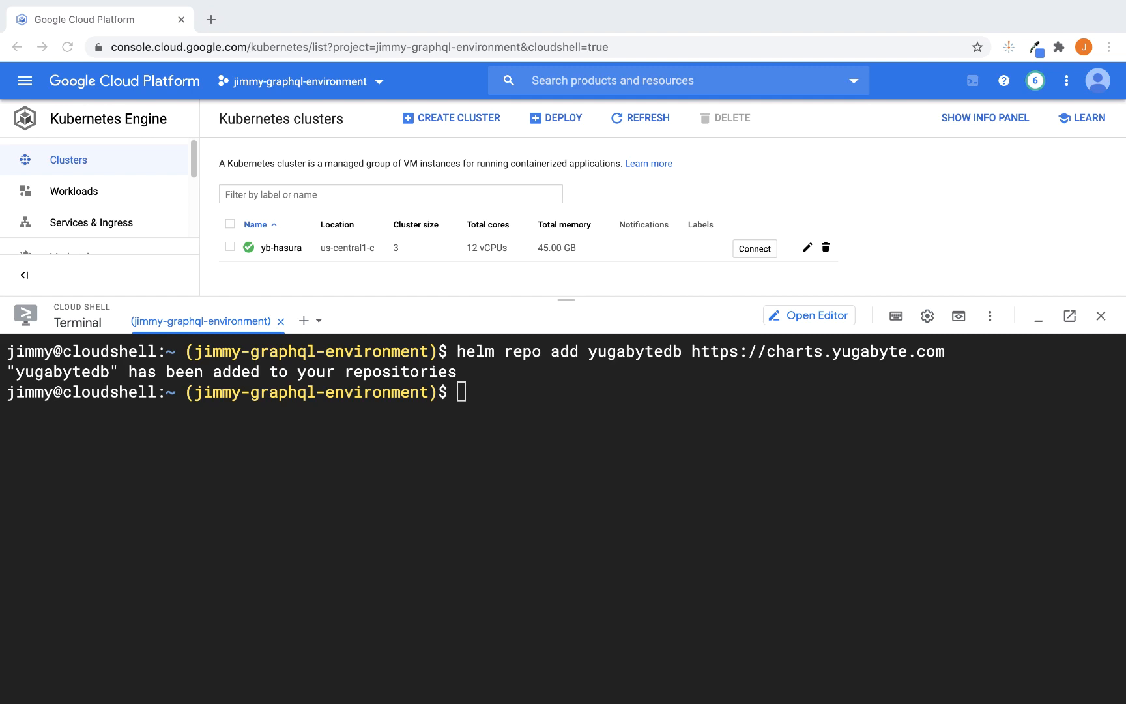
type("helm repo update")
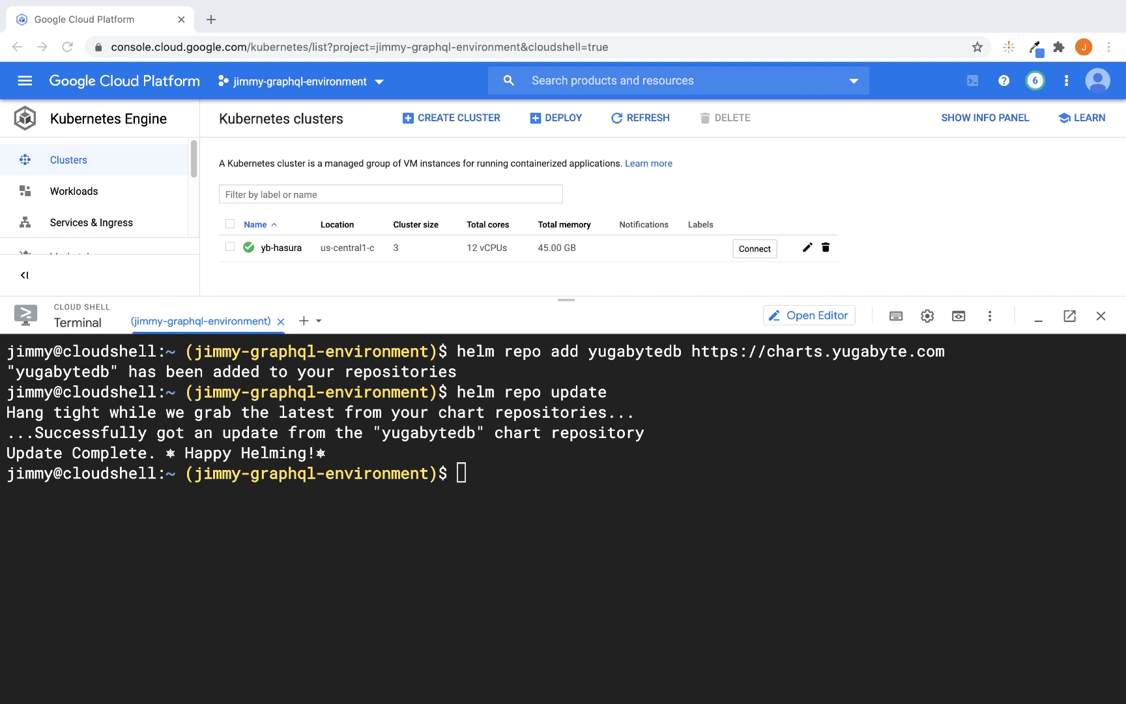
type("kubectl create namespace yb-demo")
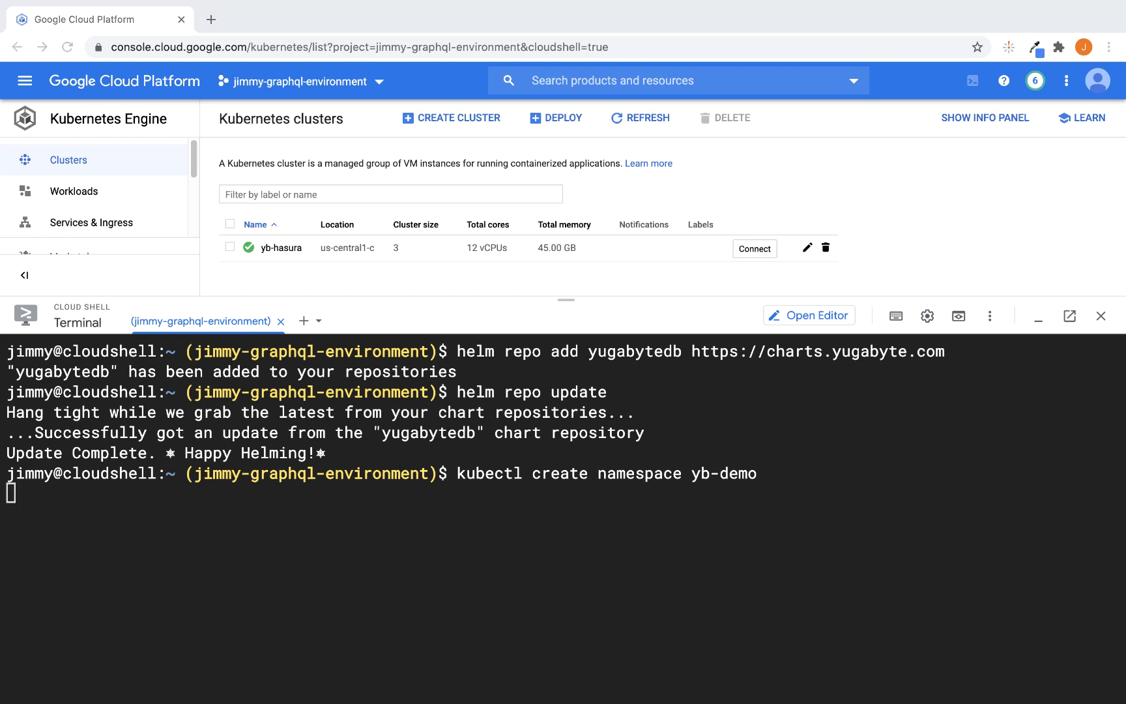
key("Enter")
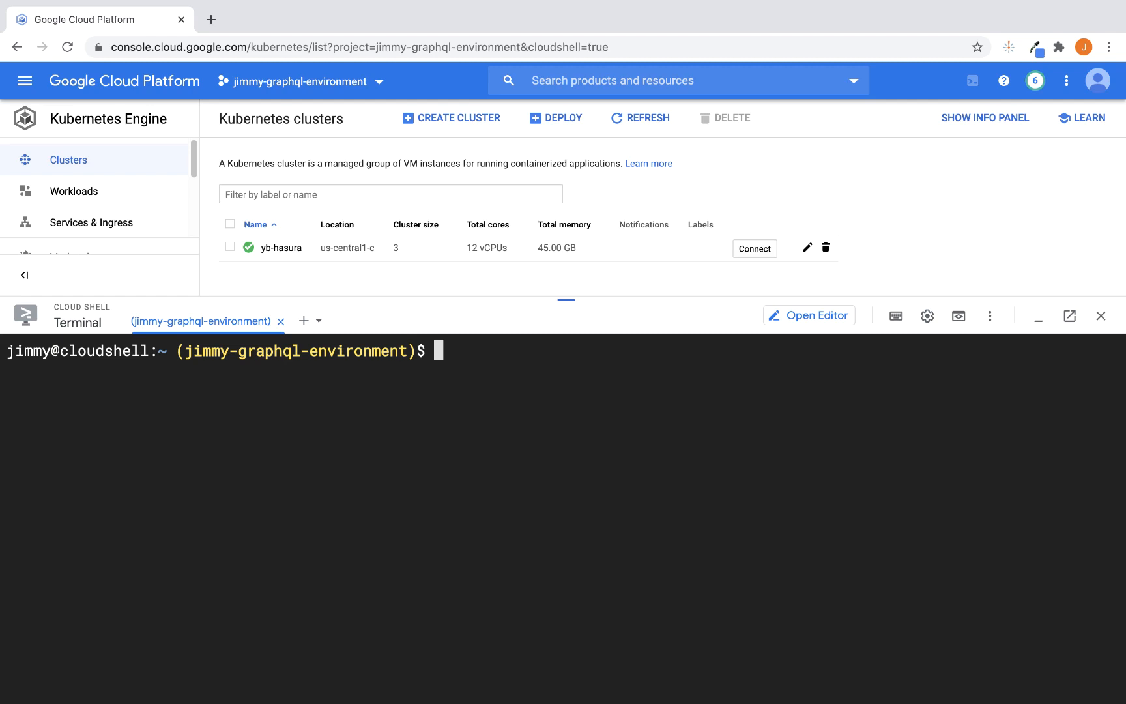
type("kubectl get services --namespace yb-demo")
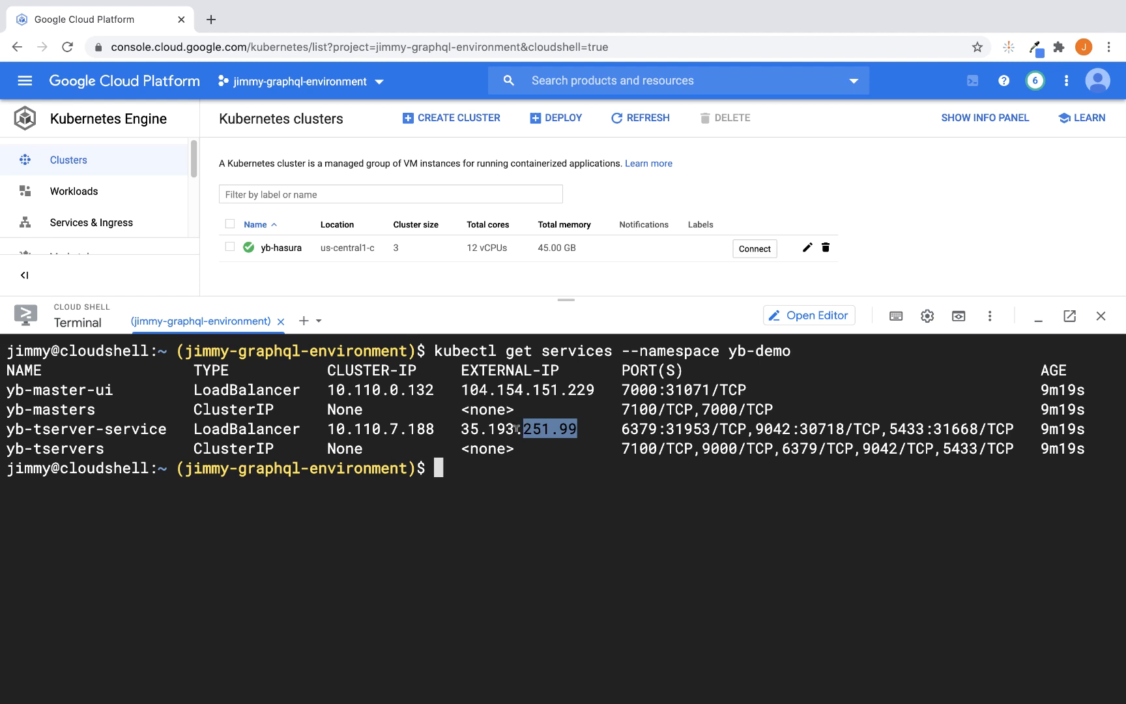
left_click_drag(446, 429, 594, 429)
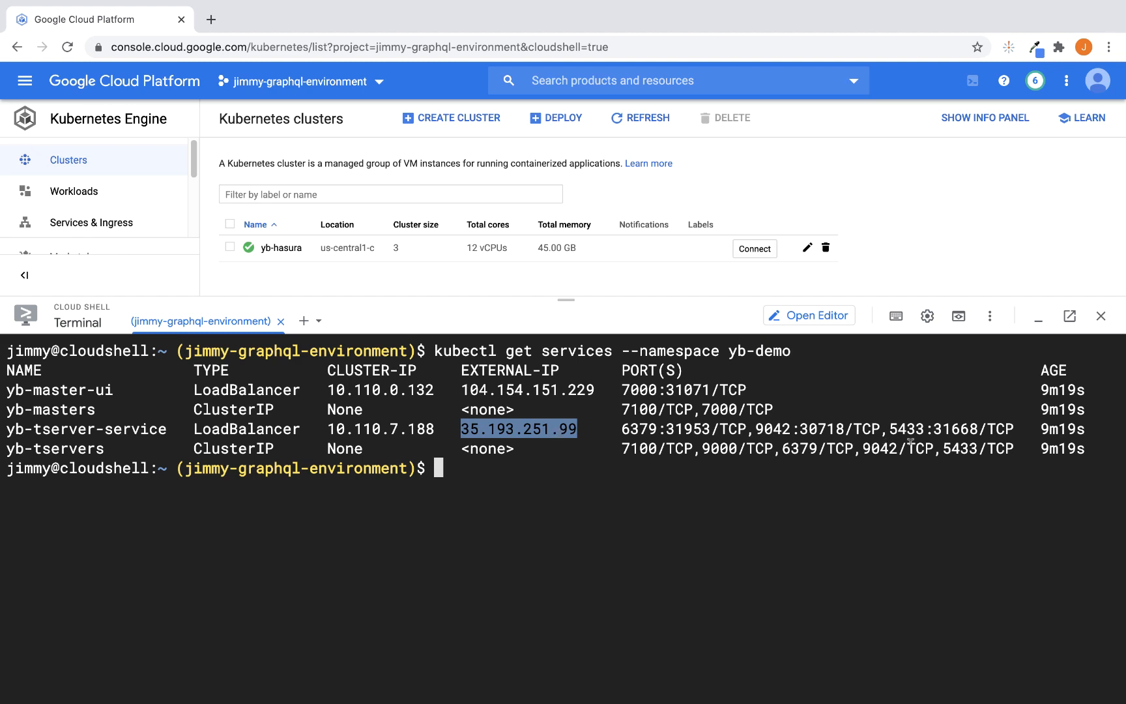
double_click(908, 429)
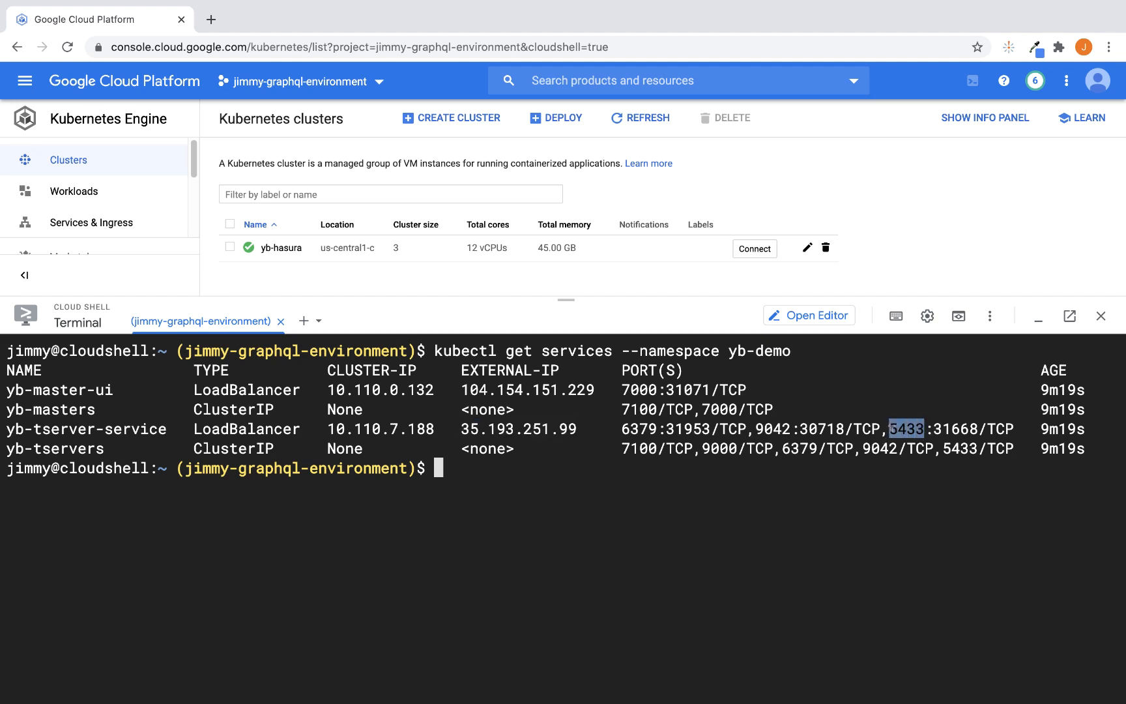
mouse_move(910, 467)
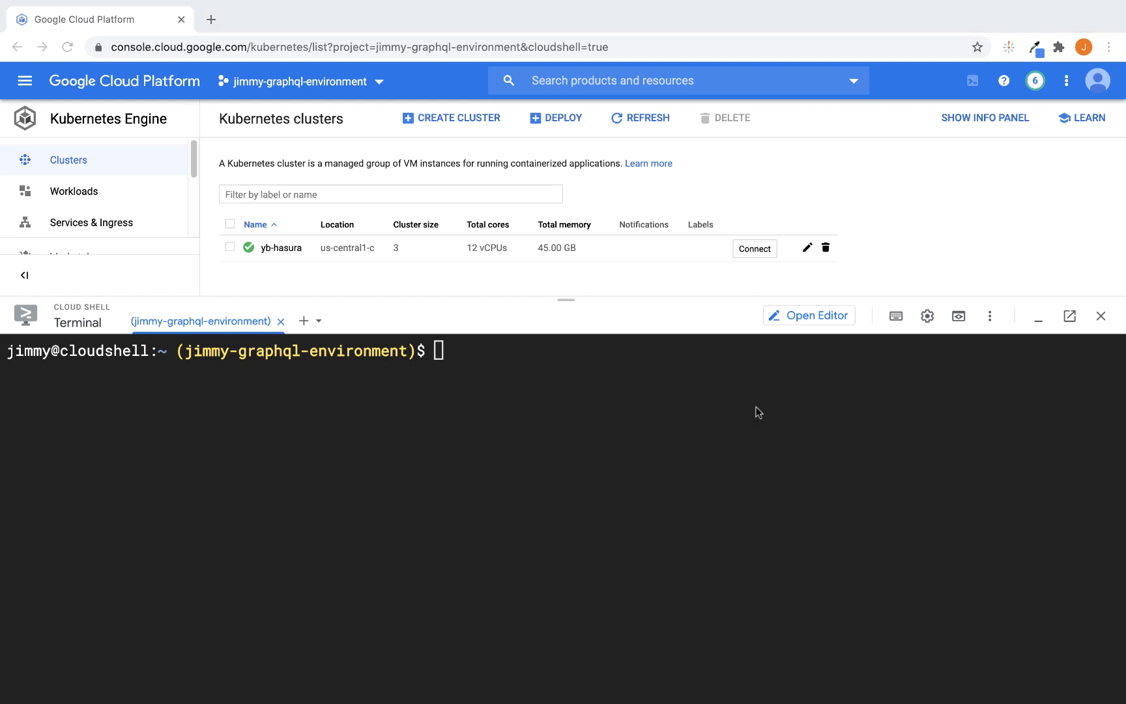
Exec into yb-tserver-0 with bash, wget the Northwind SQL files, exit the pod and clear
type("kubectl exec -n yb-demo -it yb-tserver-0 -- /bin/bash")
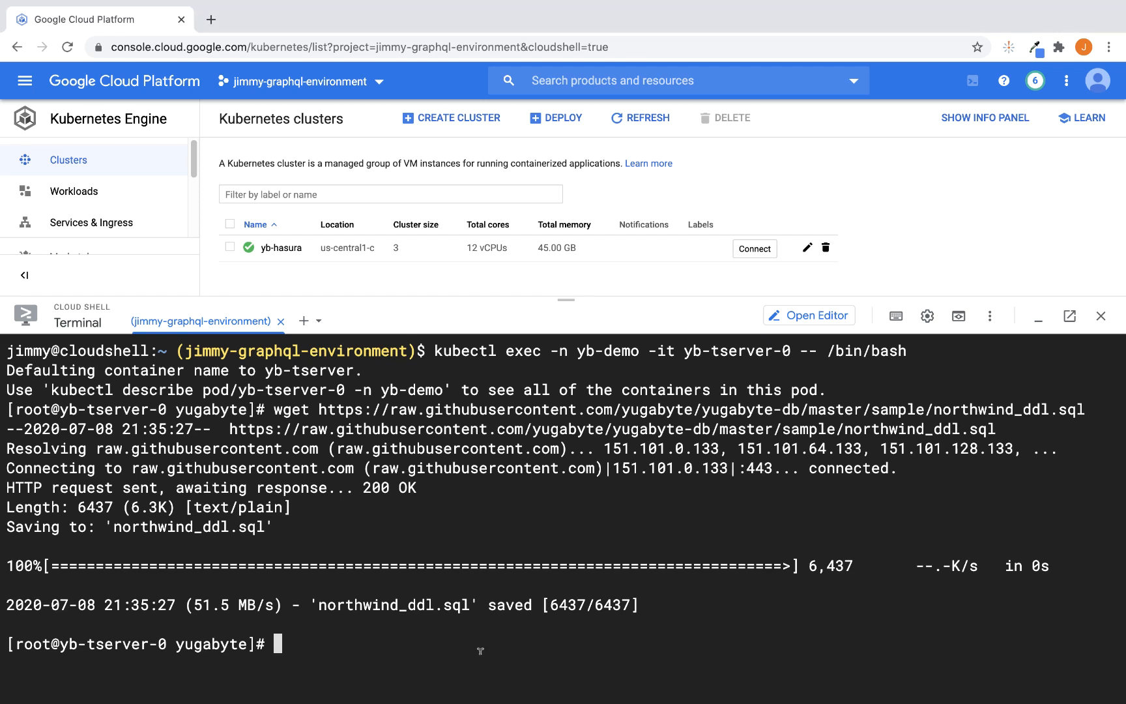
type("wget https://raw.githubusercontent.com/yugabyte/yugabyte-db/master/sample/northwind_data.sql")
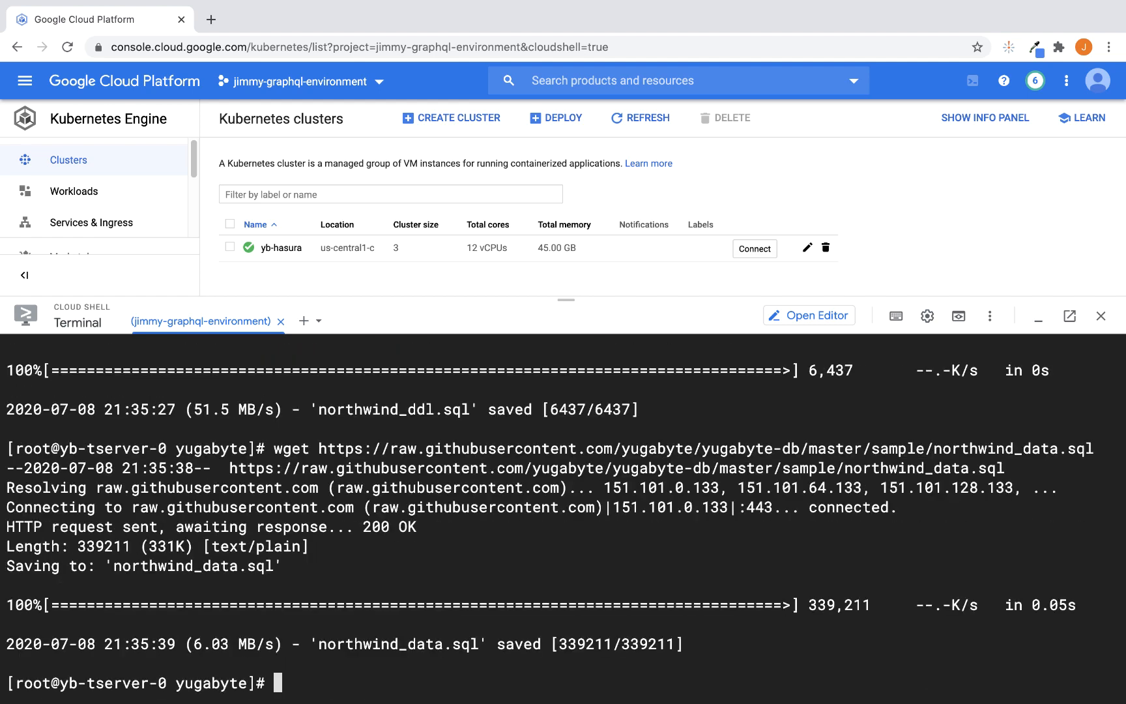
mouse_move(485, 658)
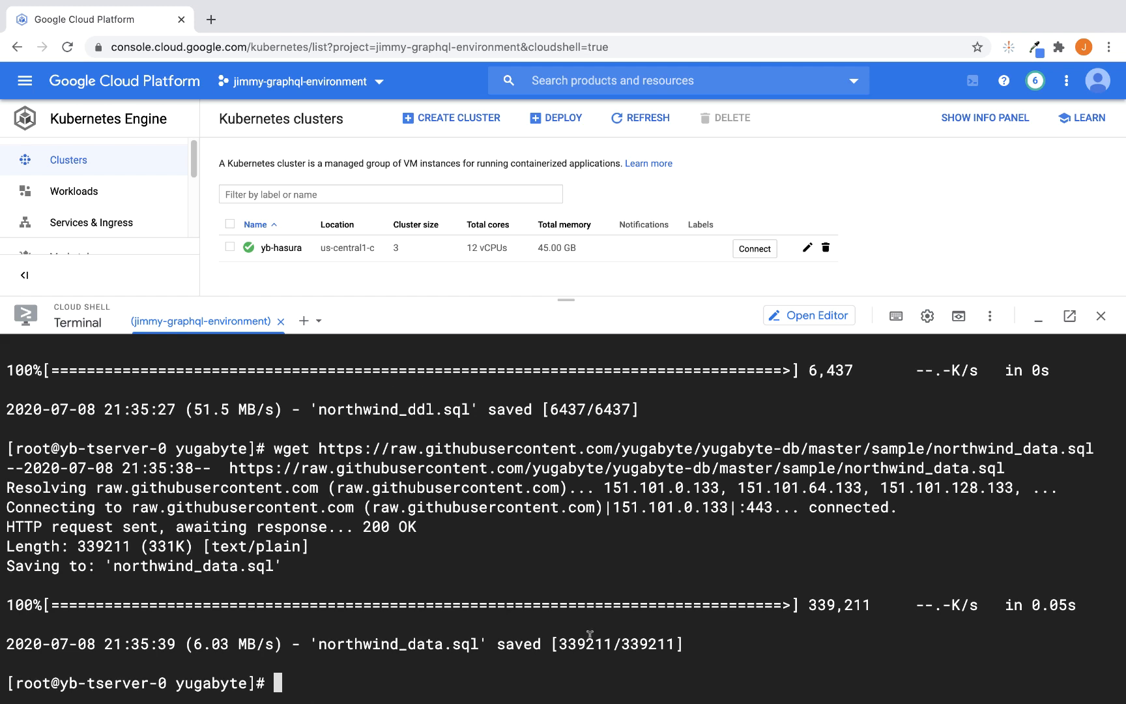
type("exit")
type("cle")
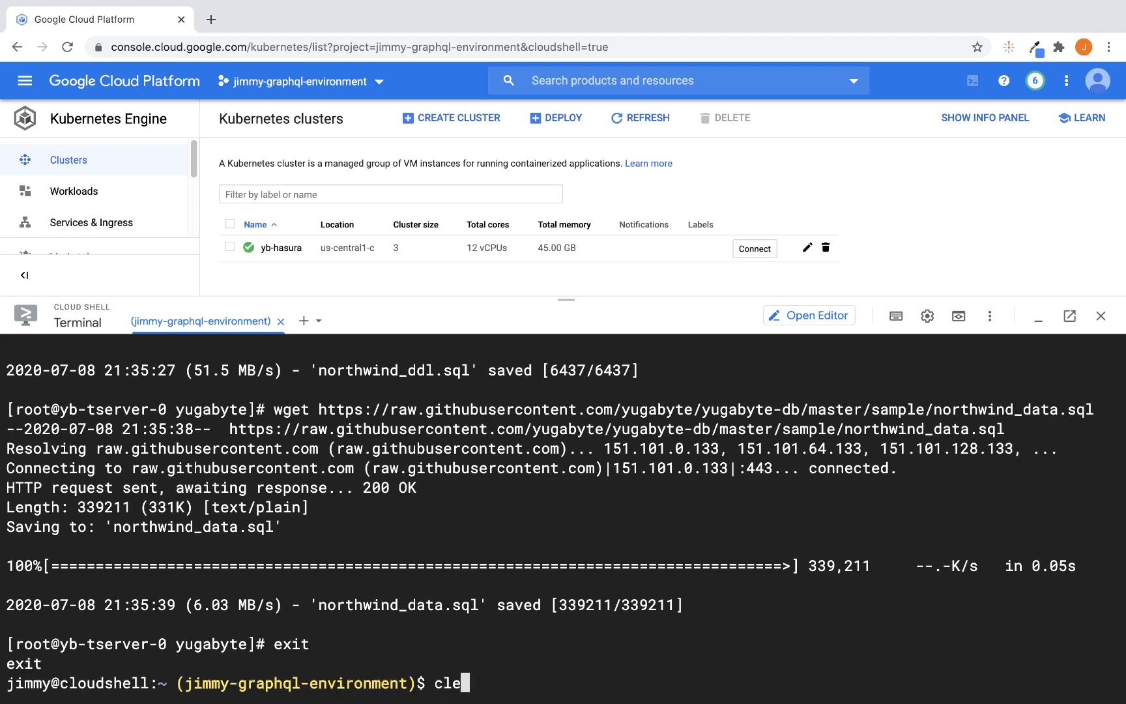
key("Enter")
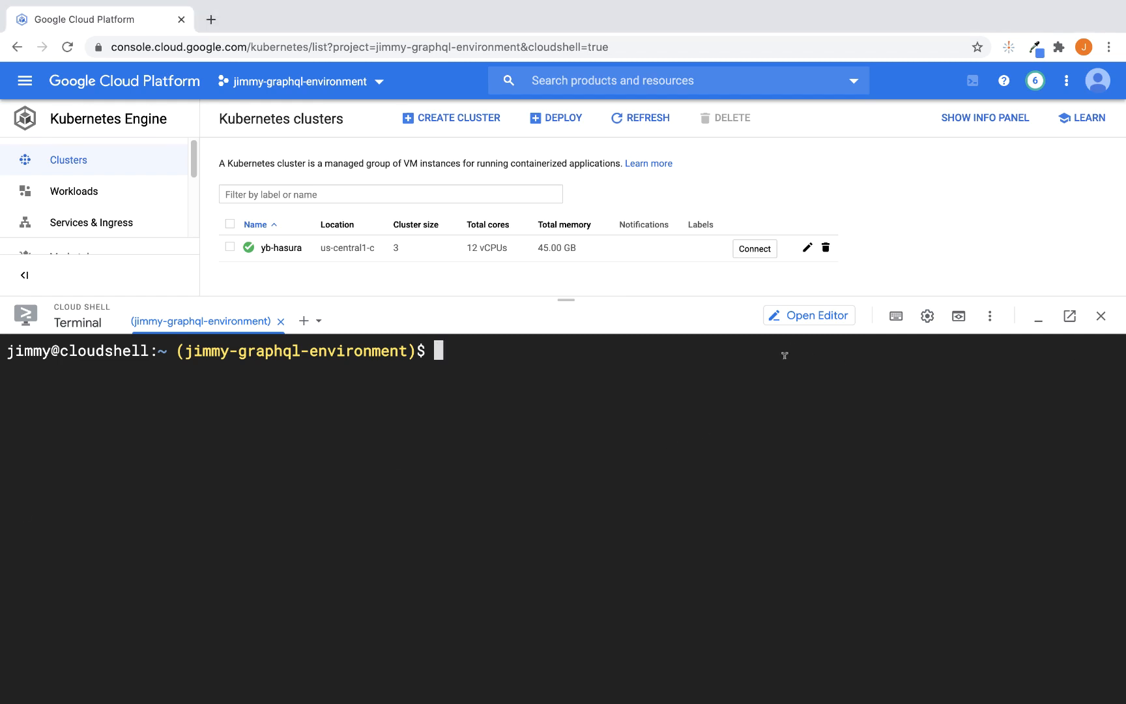
Start ysqlsh on yb-tserver-0, create the northwind database, connect to it and load northwind_ddl.sql
type("kubectl exec -n yb-demo -it yb-tserver-0 -- ysqlsh -h yb-tserver-0.yb-tservers.yb-demo")
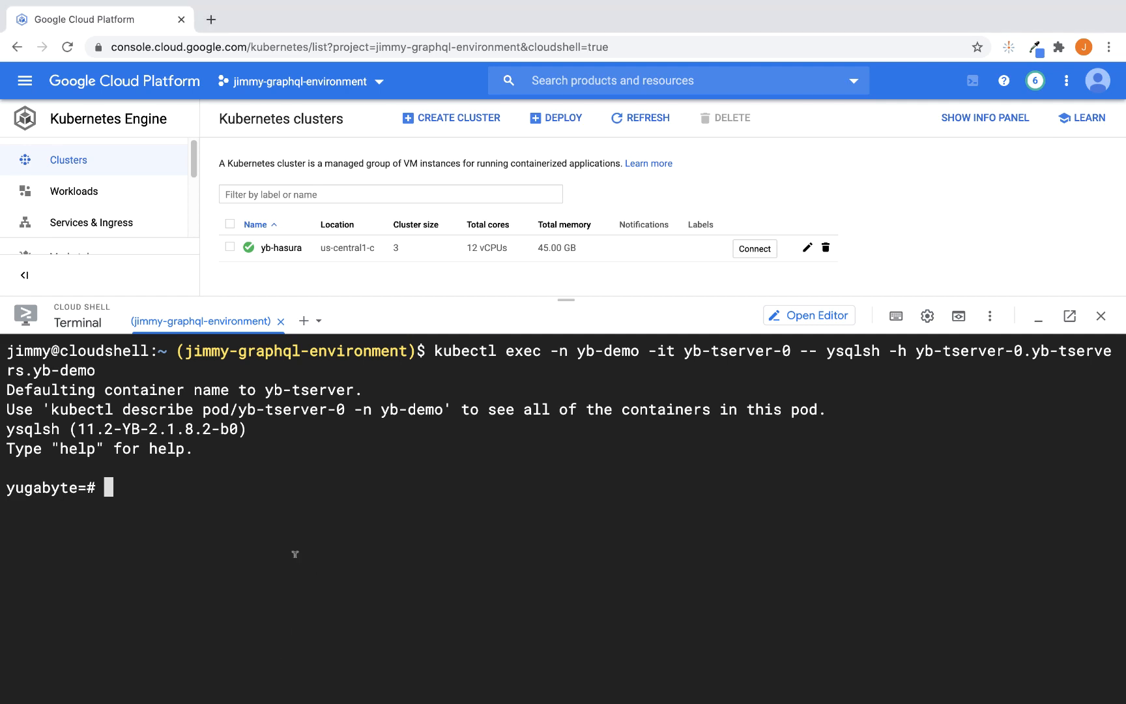
type("CREATE DATABASE northwind;")
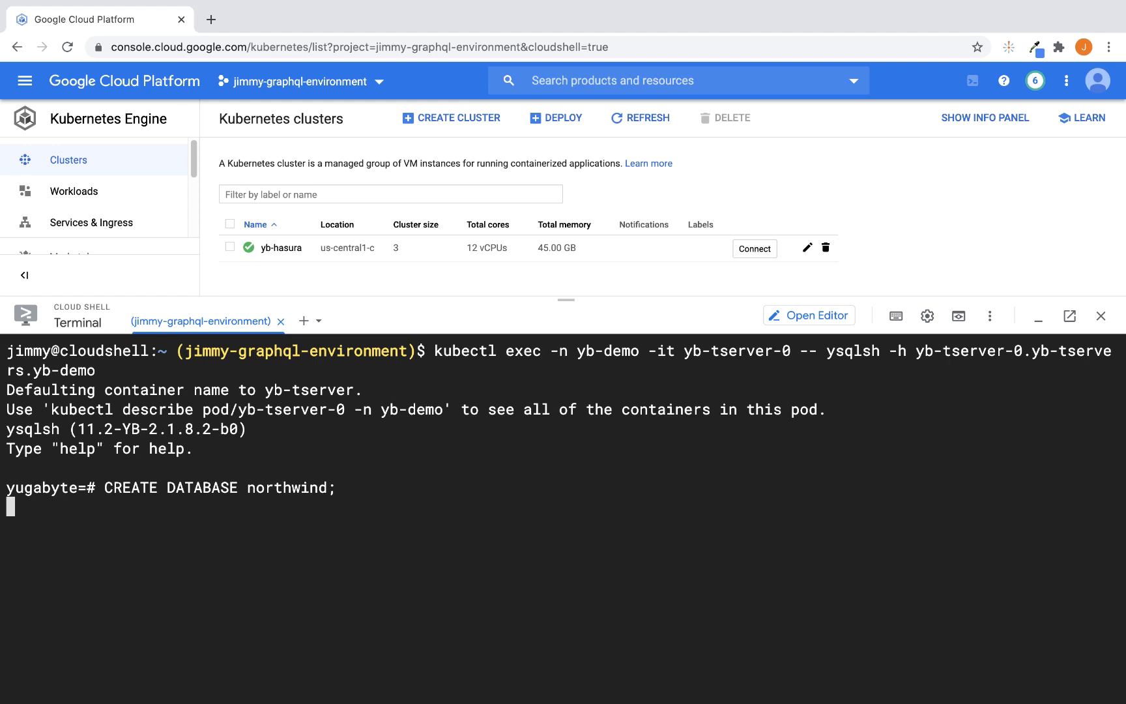
key("Enter")
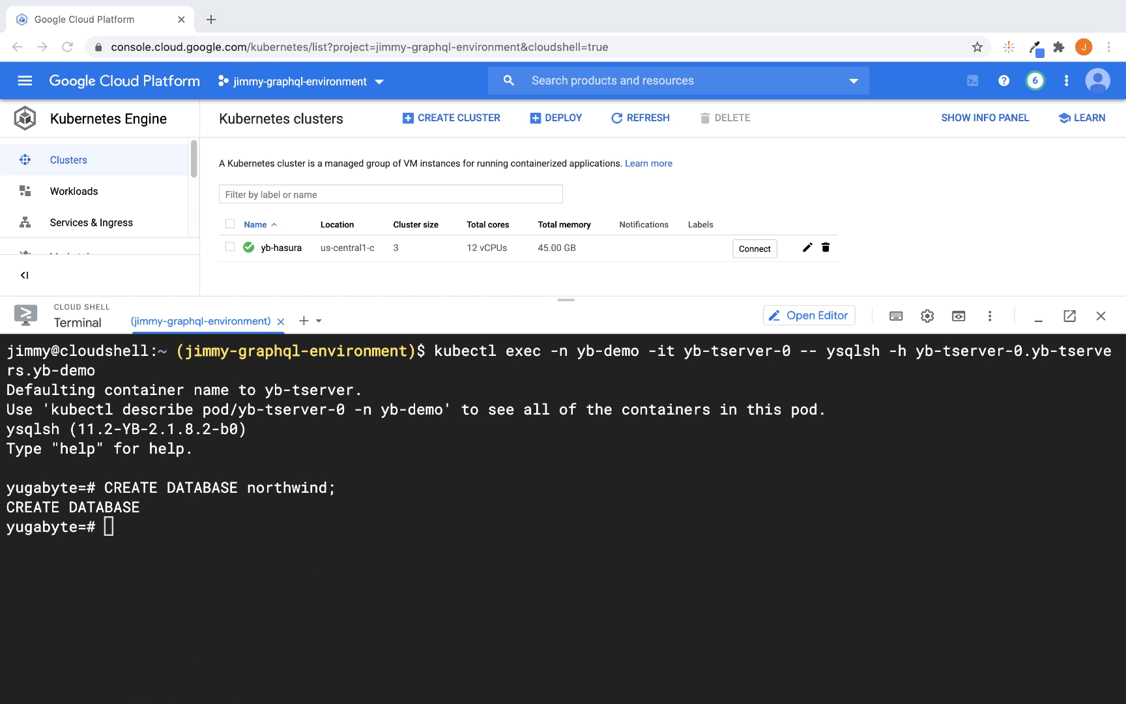
type("\\c northwind;")
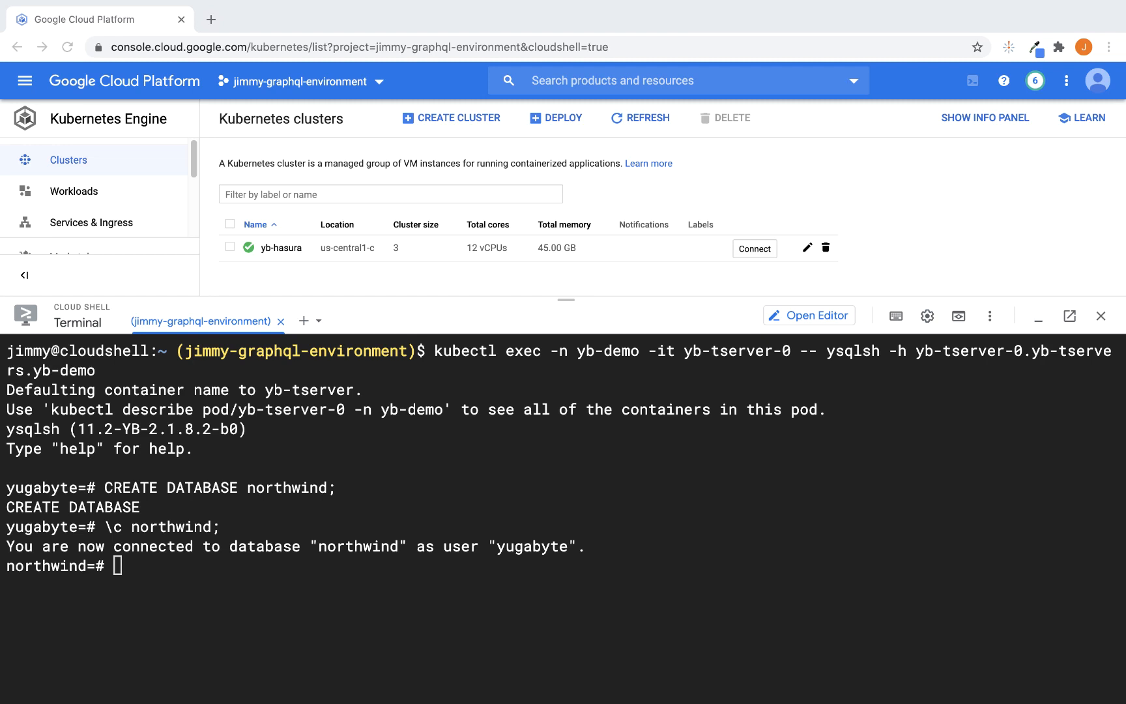
type("\\i 'northwind_ddl.sql';")
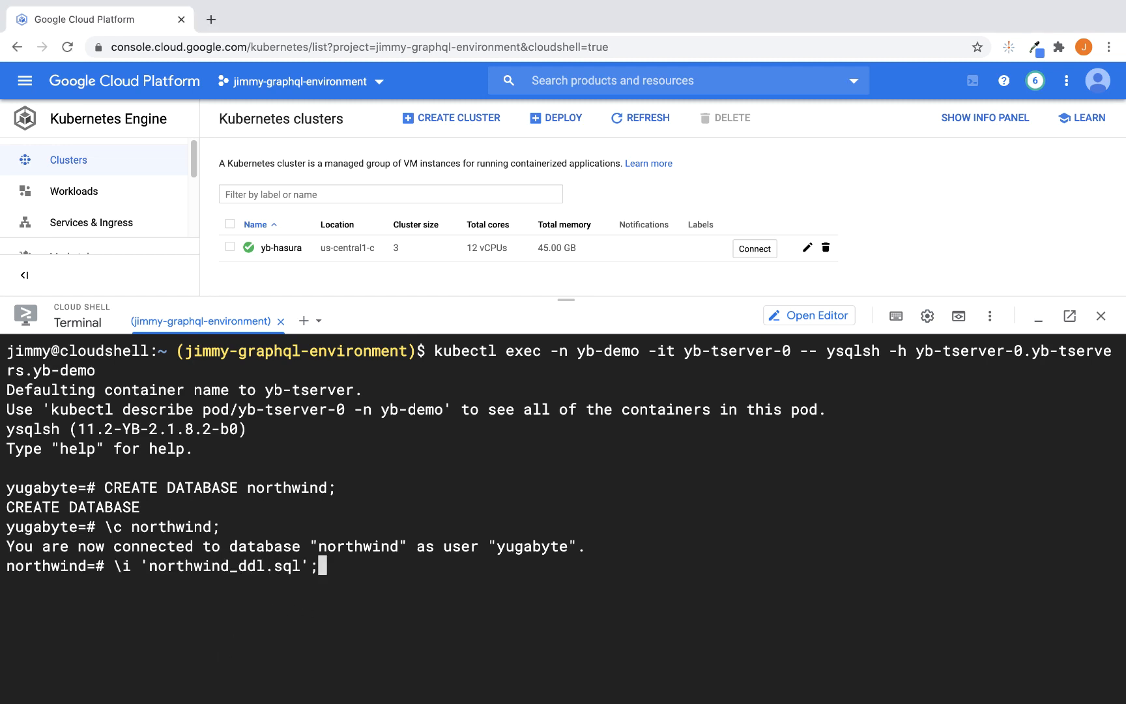
key("Enter")
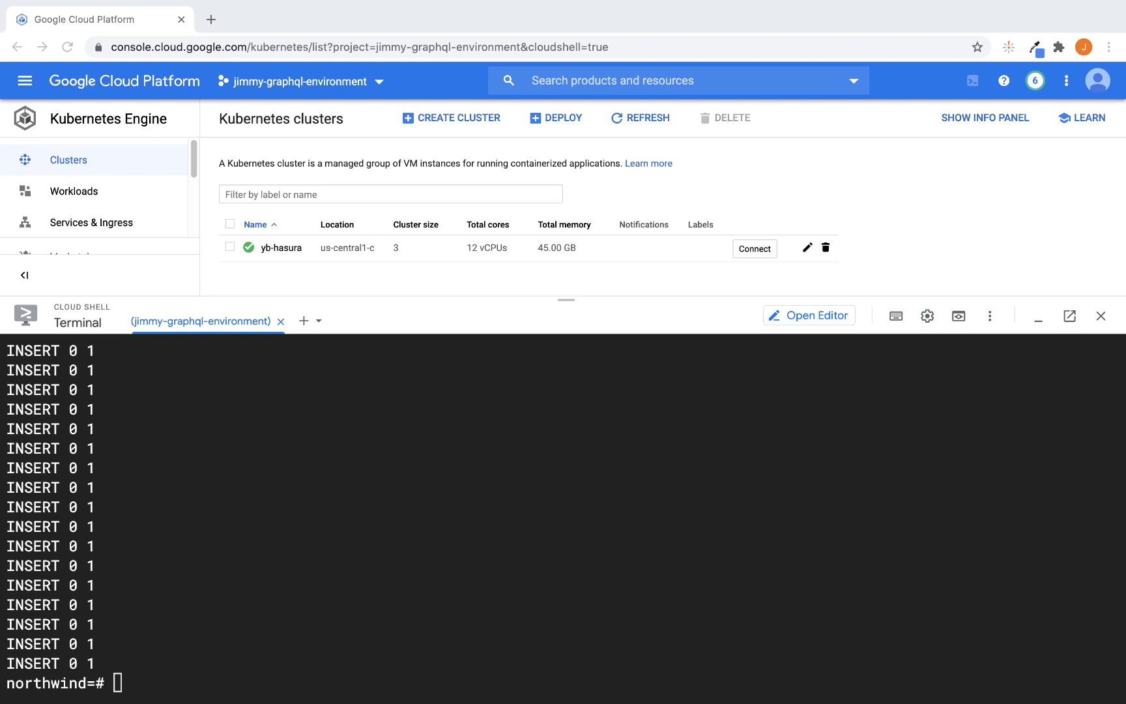
mouse_move(1076, 359)
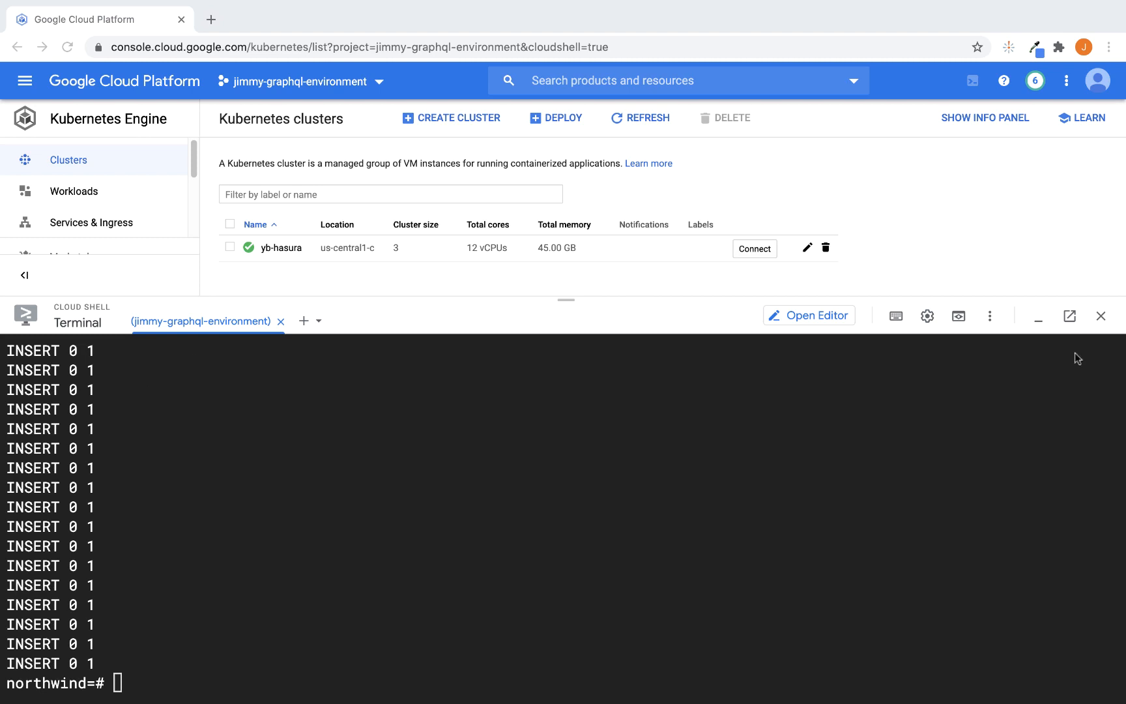
List tables with \d, count rows in products, then exit the ysqlsh session
type("\\d")
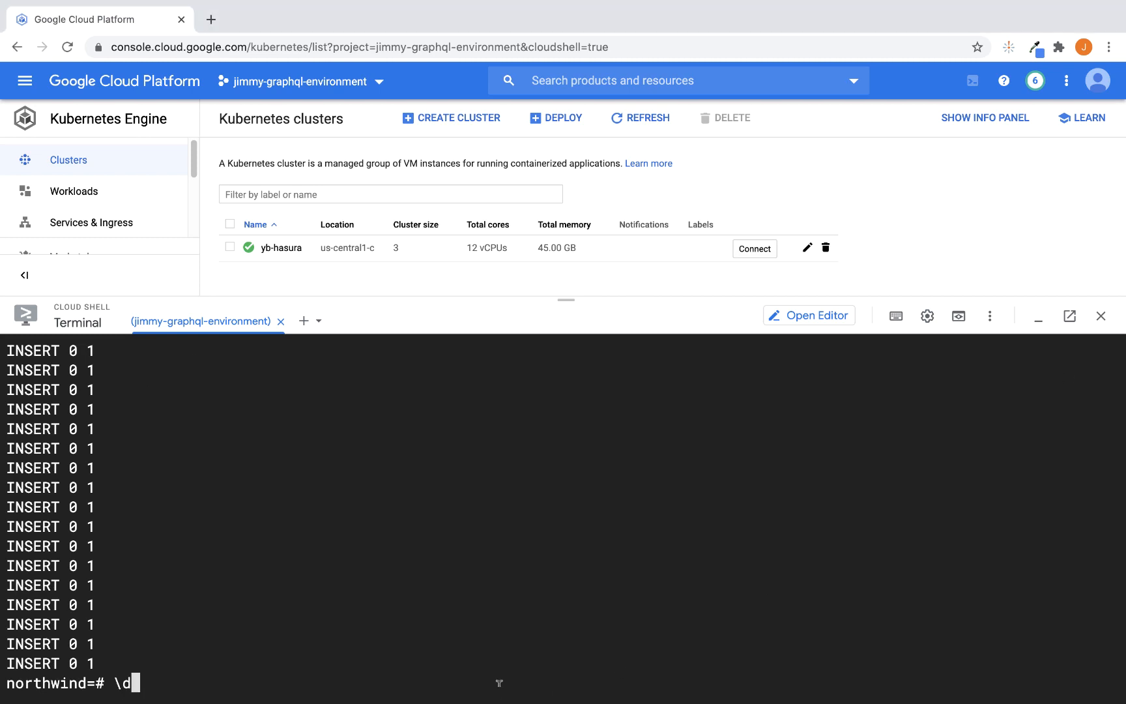
key("Enter")
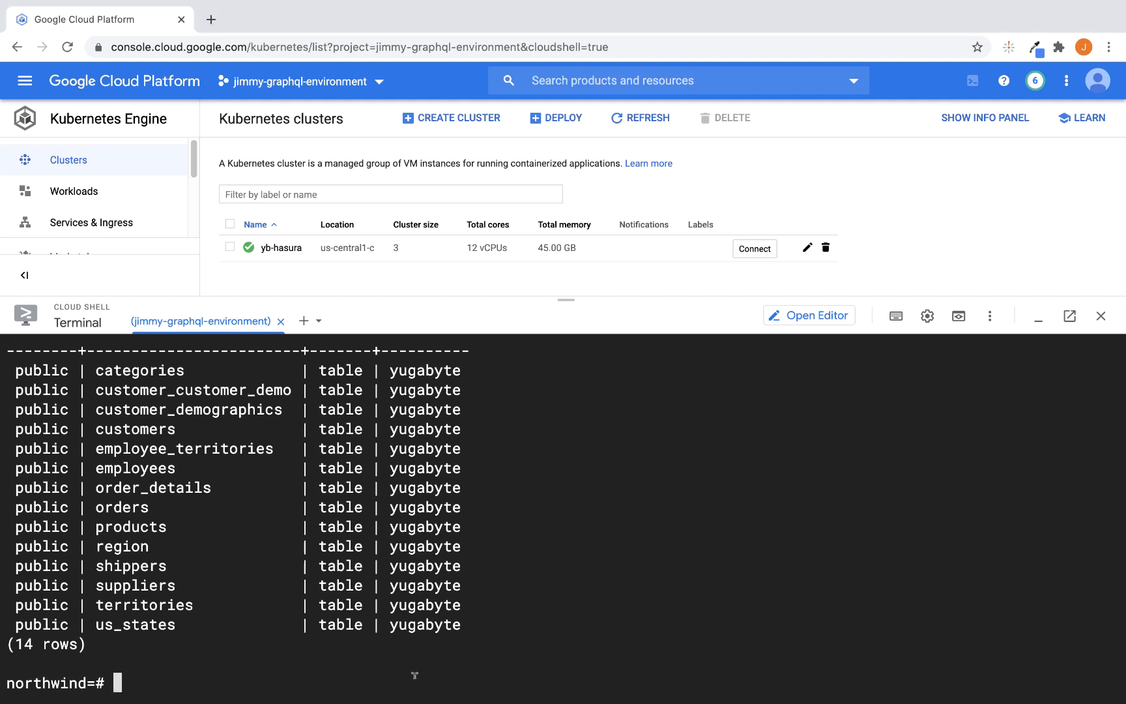
type("SELECT count(*) FROM products;")
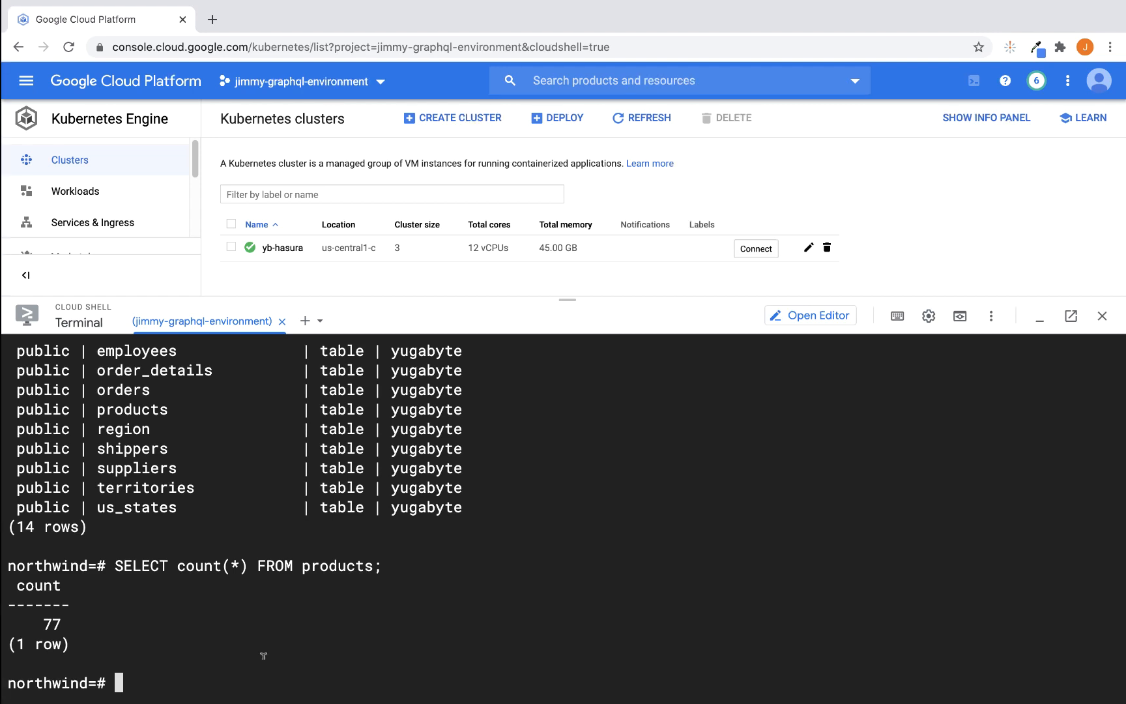
type("exit")
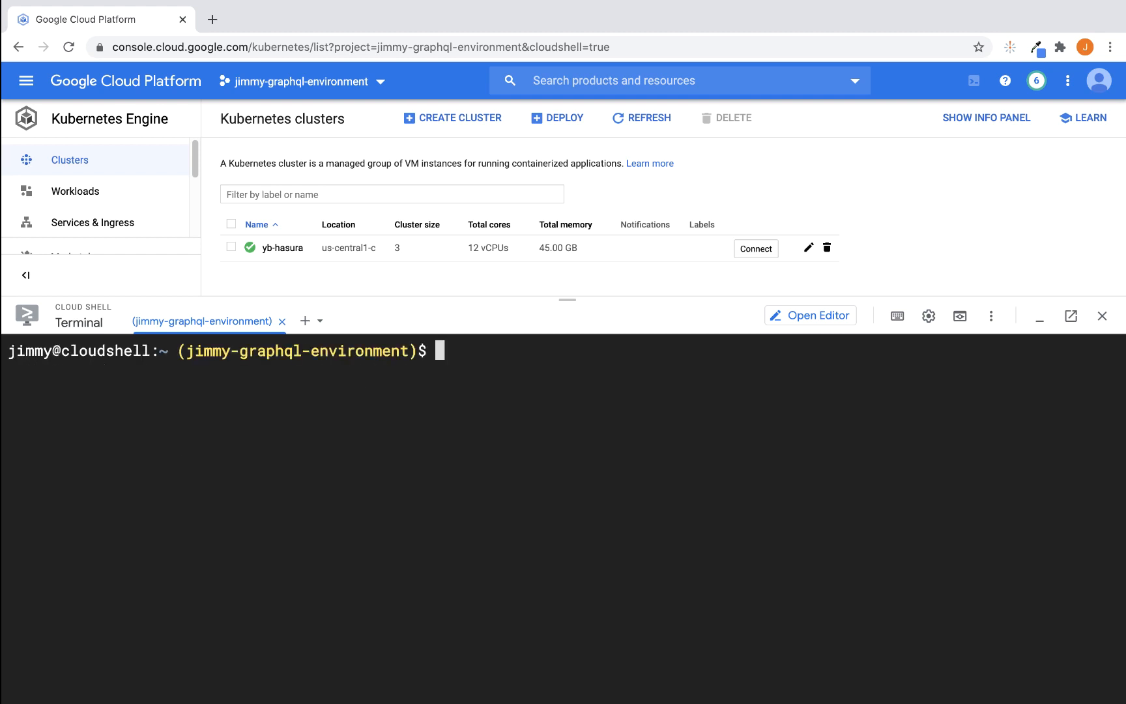
Download Hasura's Kubernetes deployment.yaml from the graphql-engine install-manifests with wget
type("wget https://raw.githubusercontent.com/hasura/graphql-engine/master/install-manifests/kubernetes/deployment.yaml")
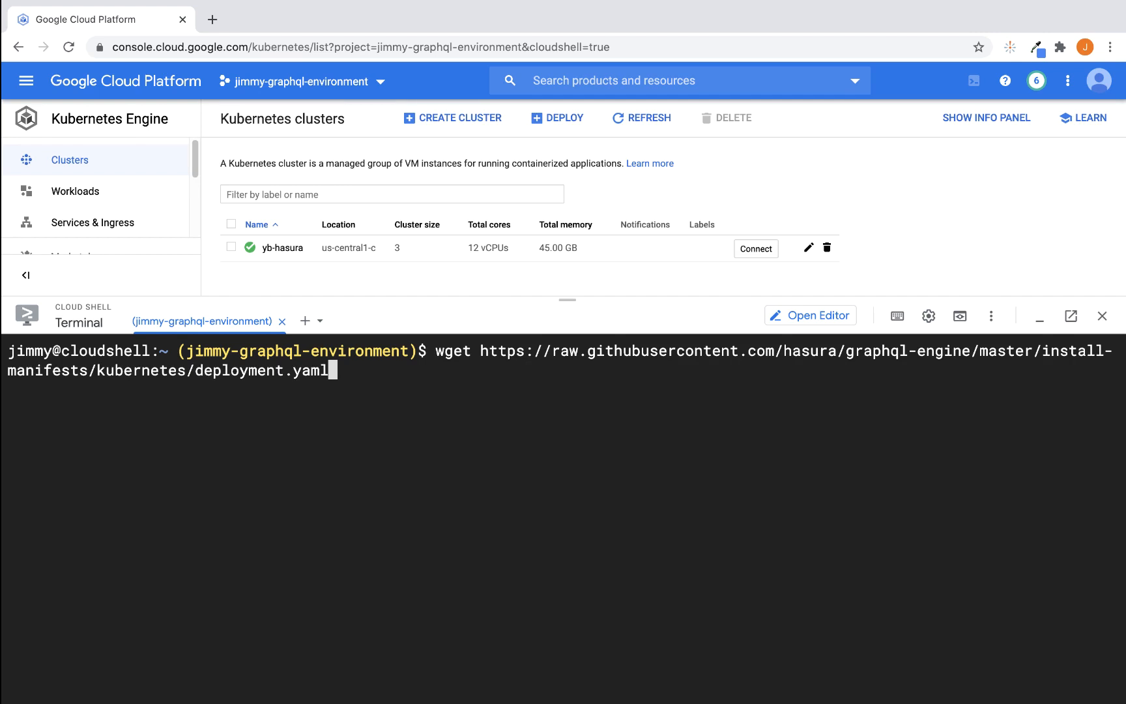
key("Enter")
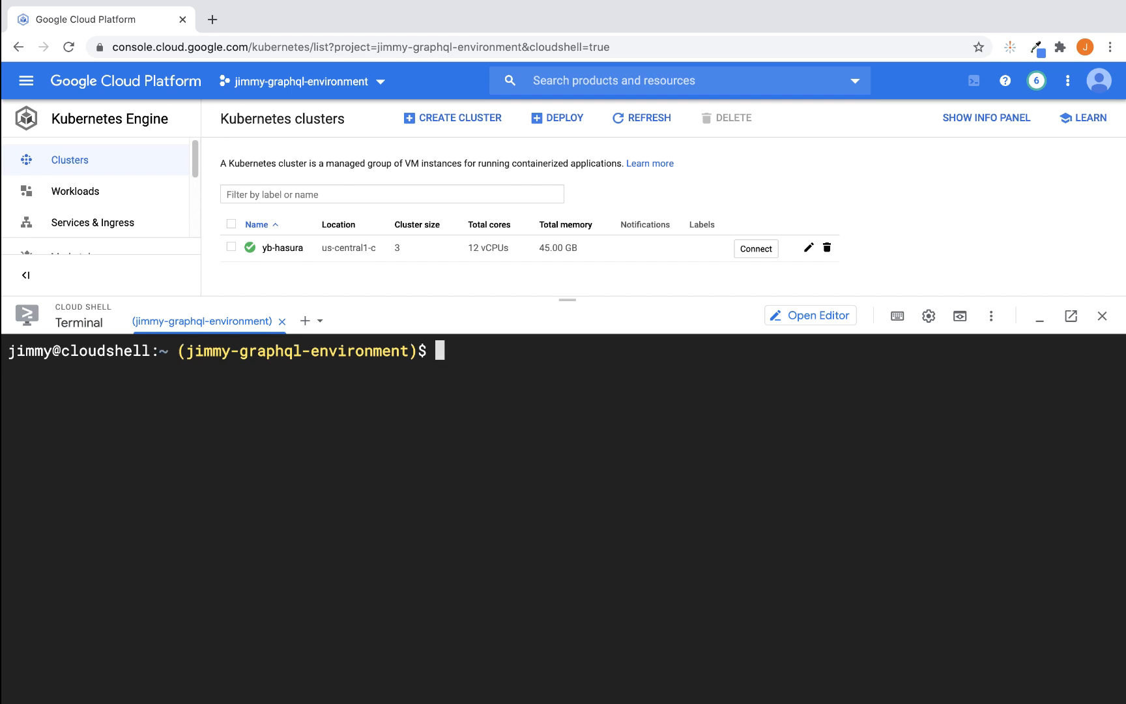
mouse_move(707, 606)
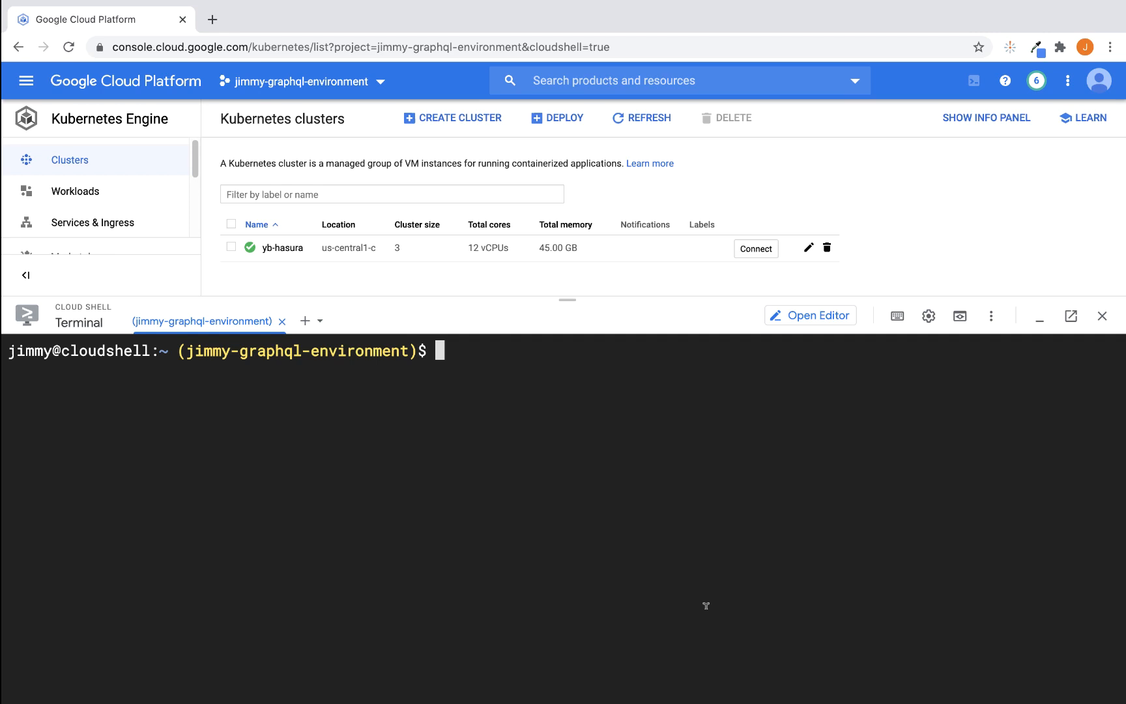
Edit deployment.yaml in vim, replacing the database URL host with 35.193.251.99
type("vim")
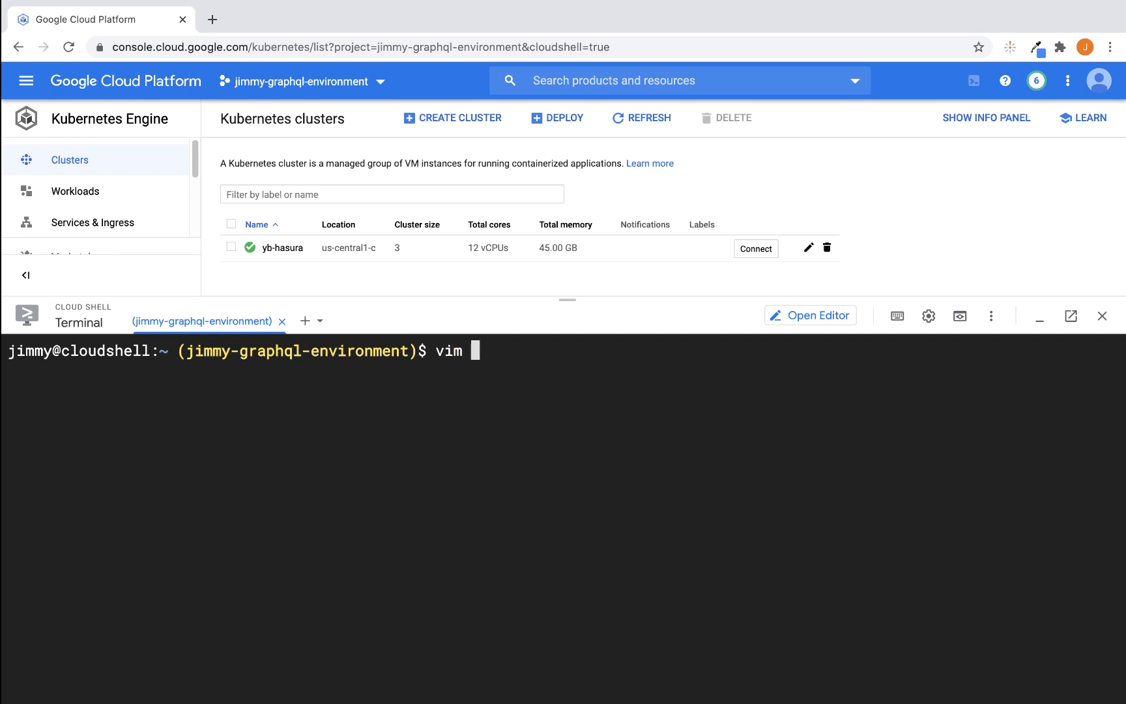
type("deployment.yaml")
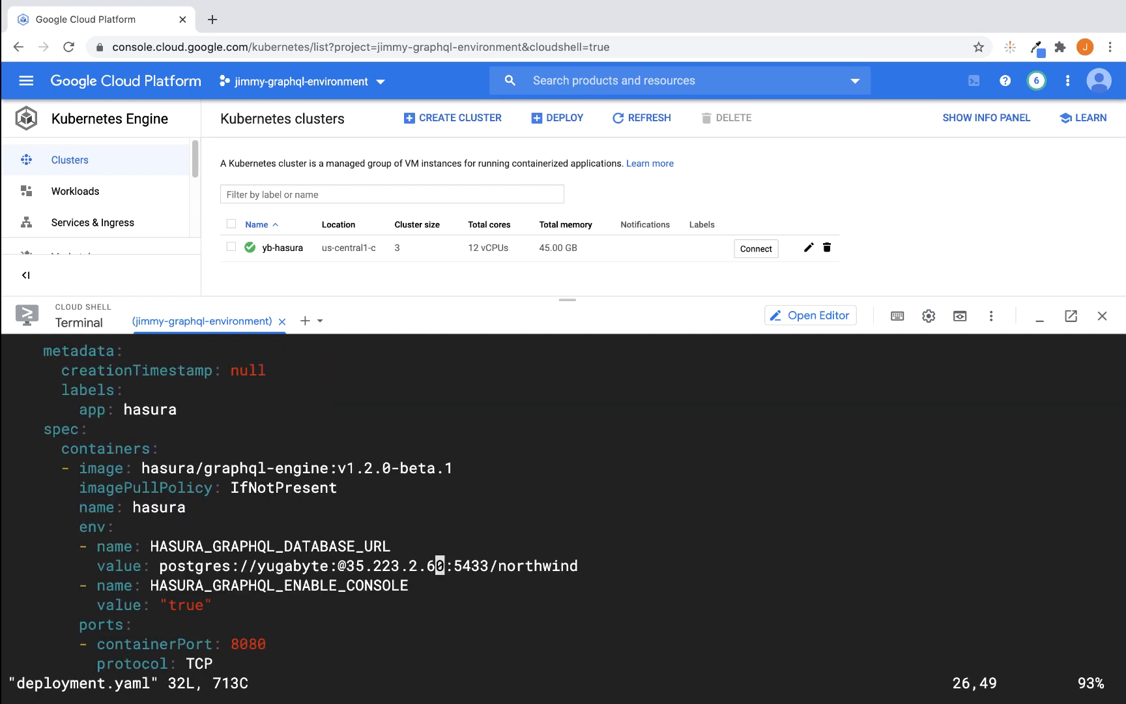
mouse_move(156, 562)
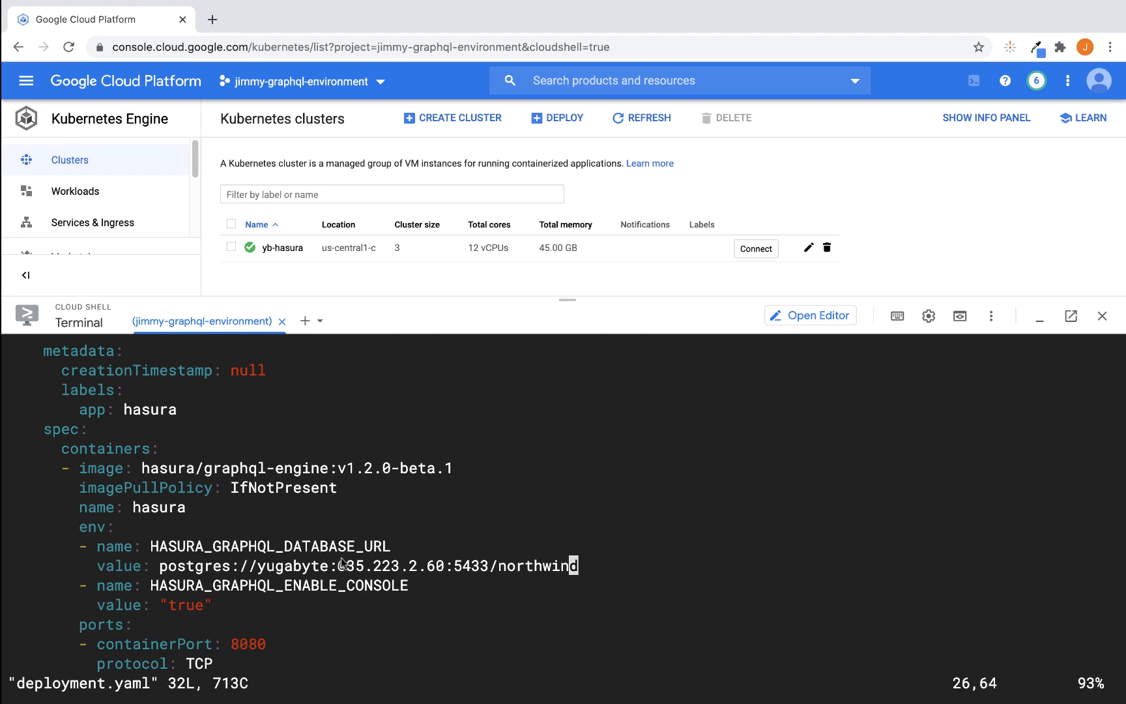
key("v")
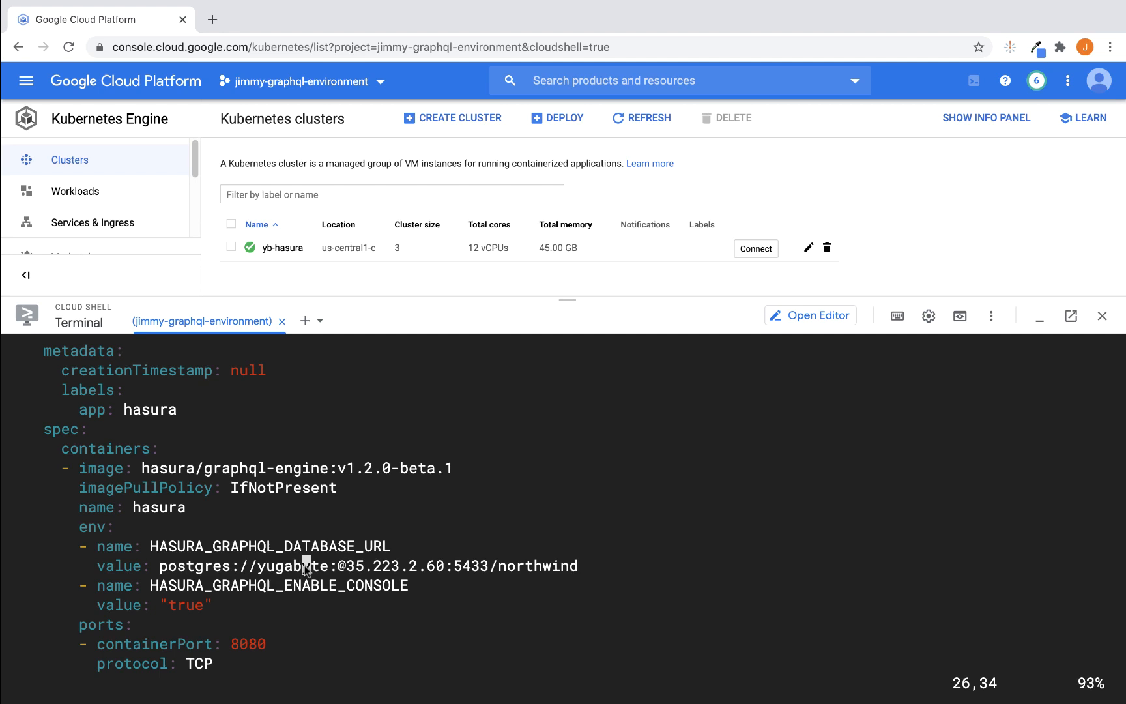
mouse_move(301, 568)
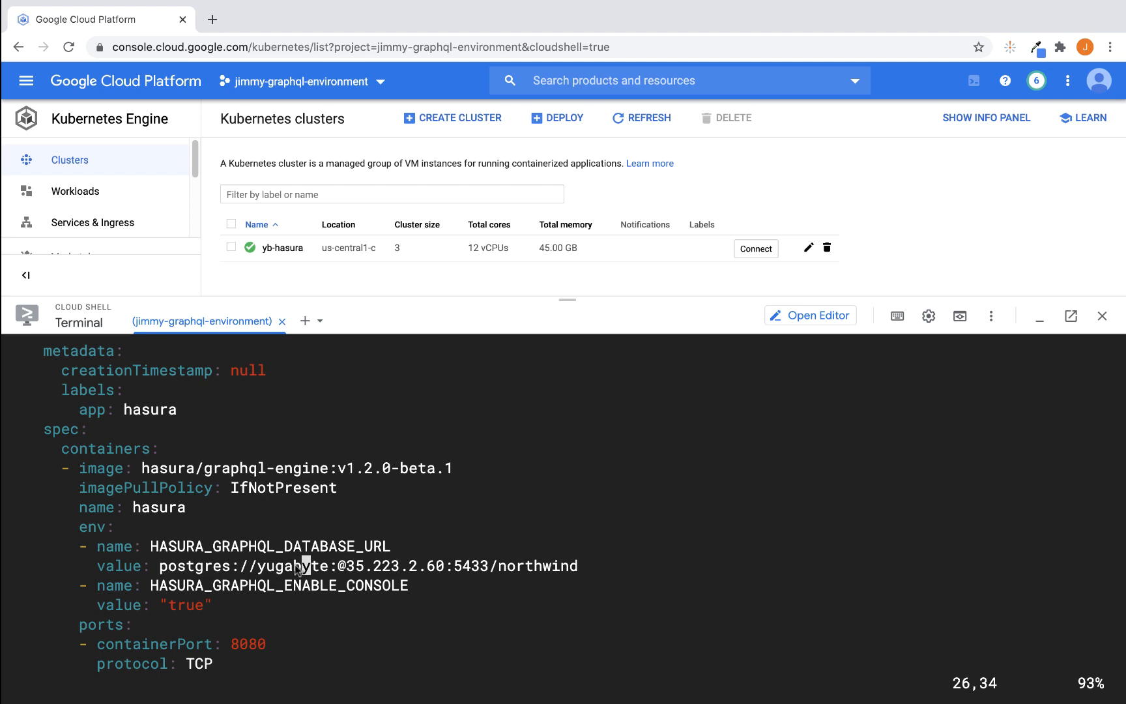
key("i")
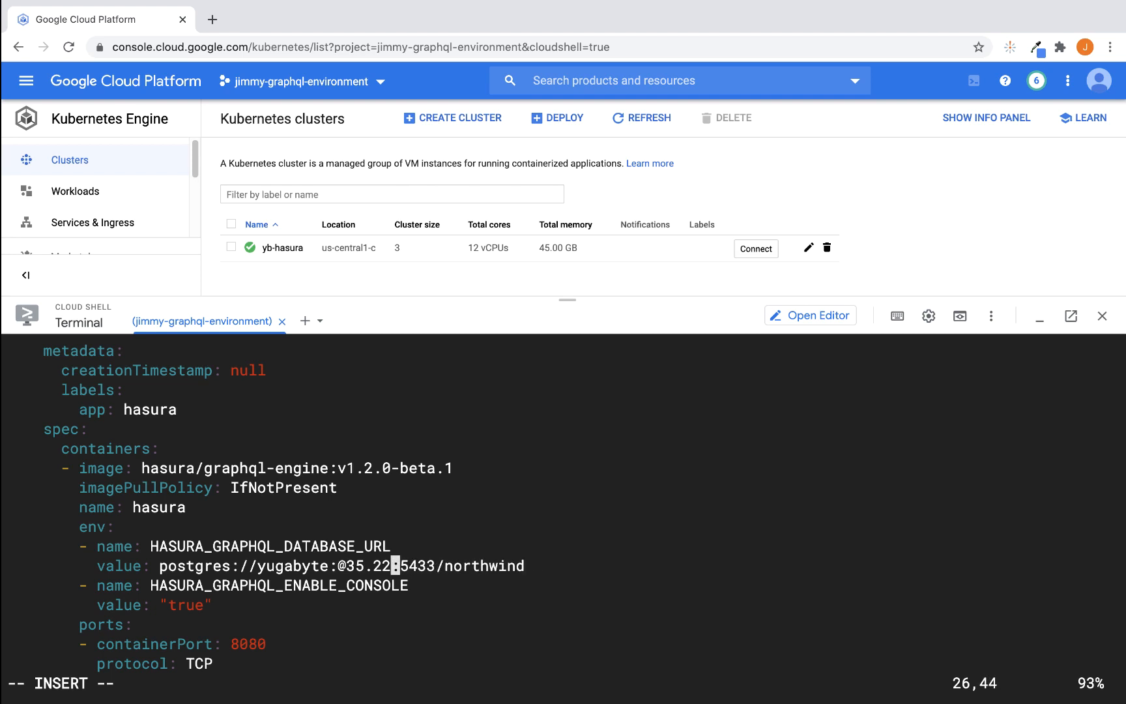
key("BackSpace")
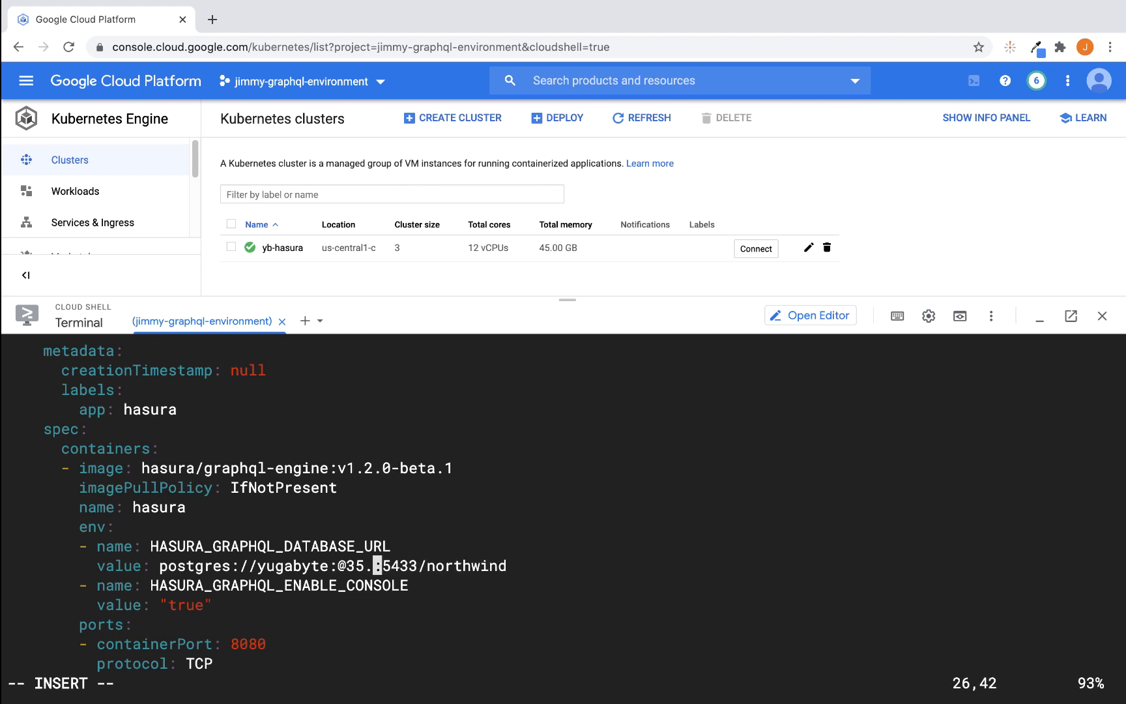
type("193.2")
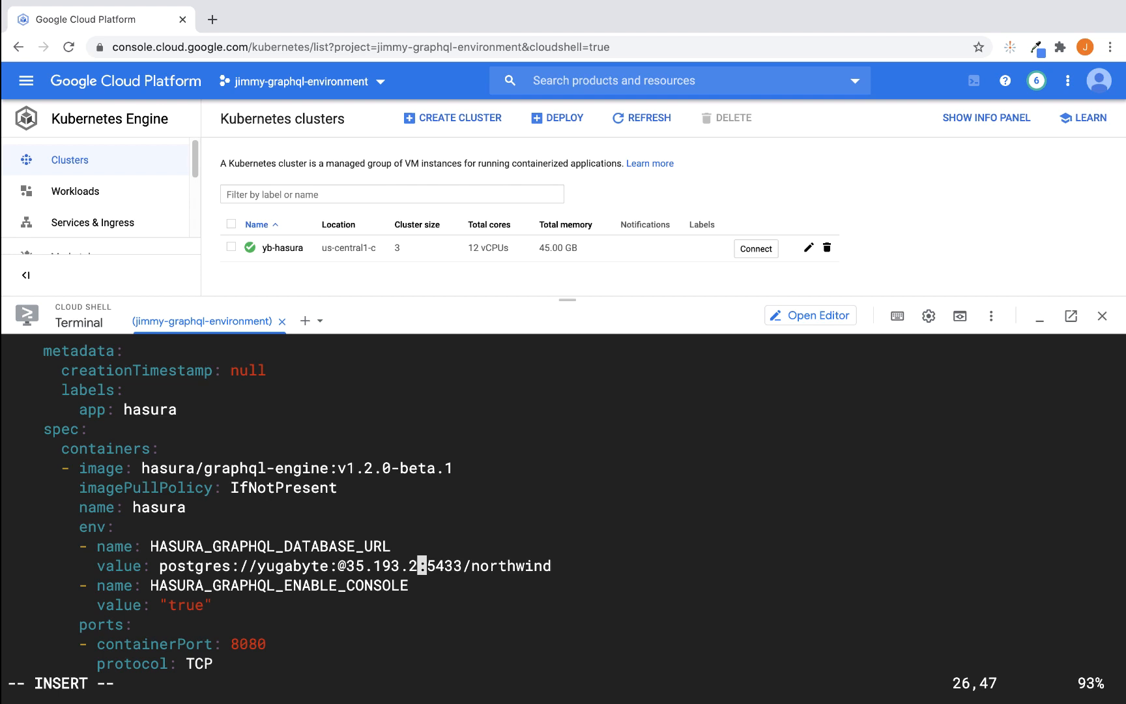
type("51")
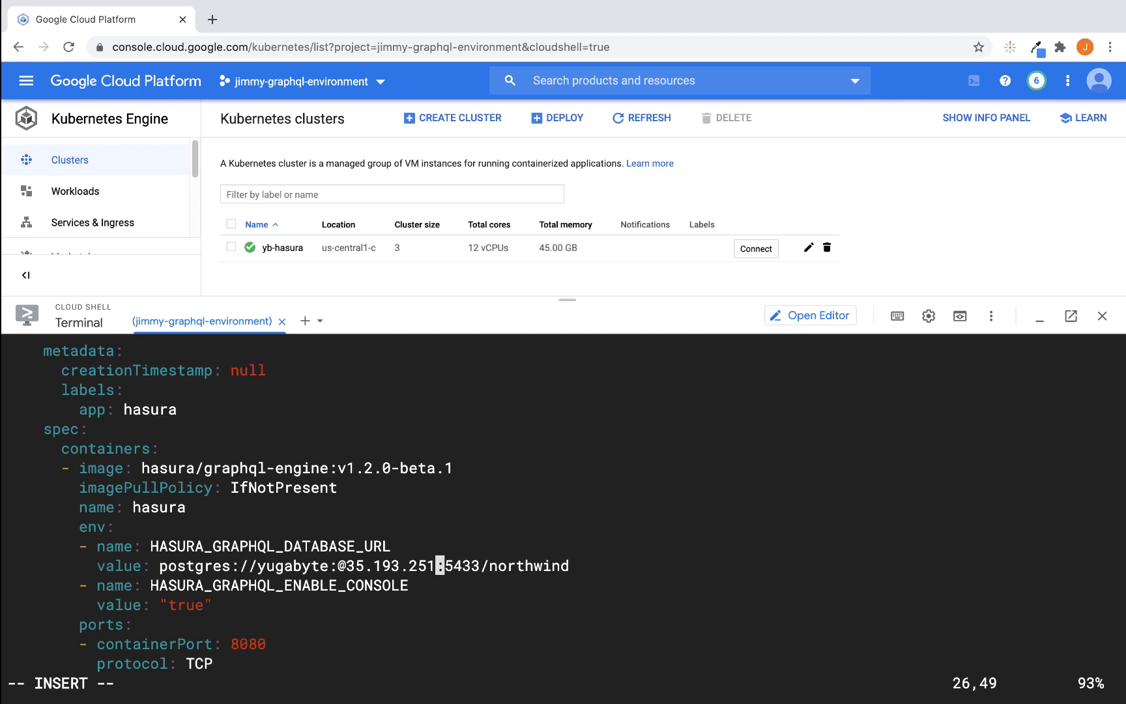
type("99")
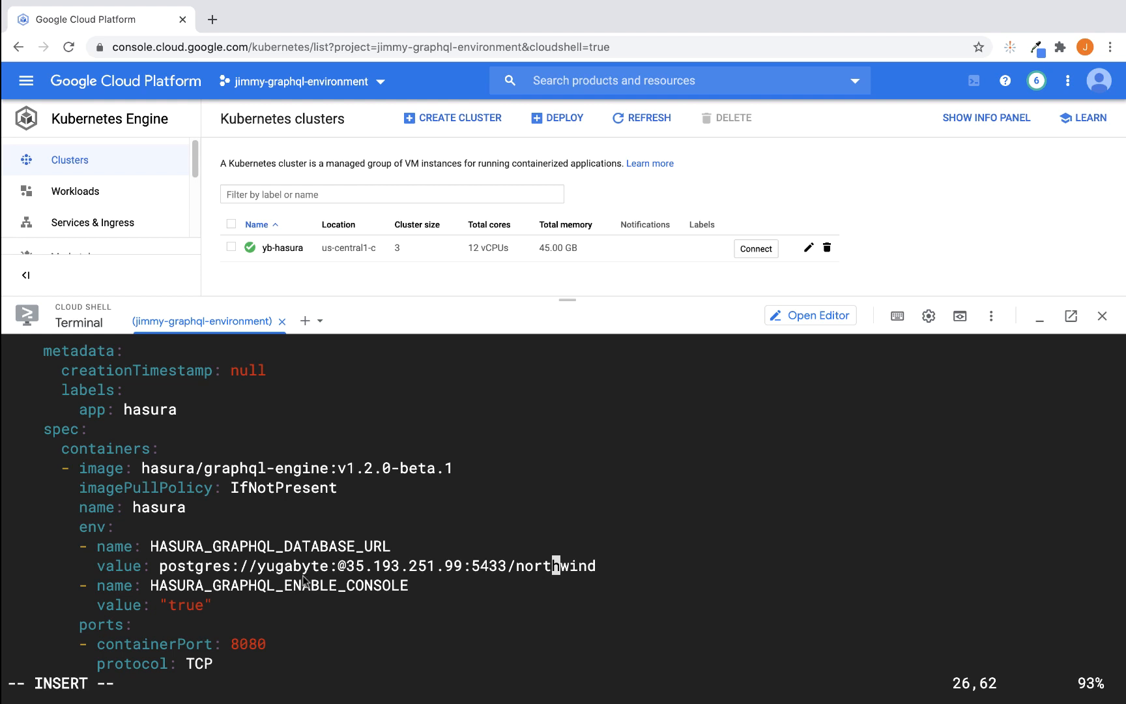
mouse_move(480, 521)
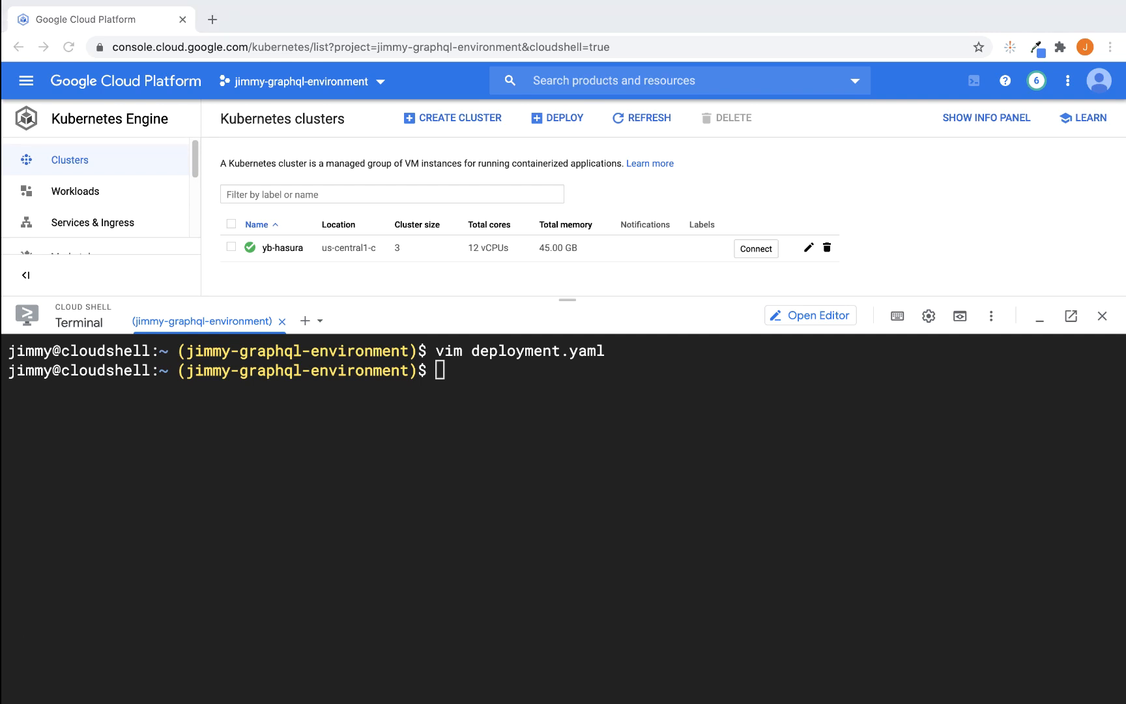
Create the Hasura deployment and service with kubectl, list services and select hasura's external IP
type("kubectl create -f deployment.yaml")
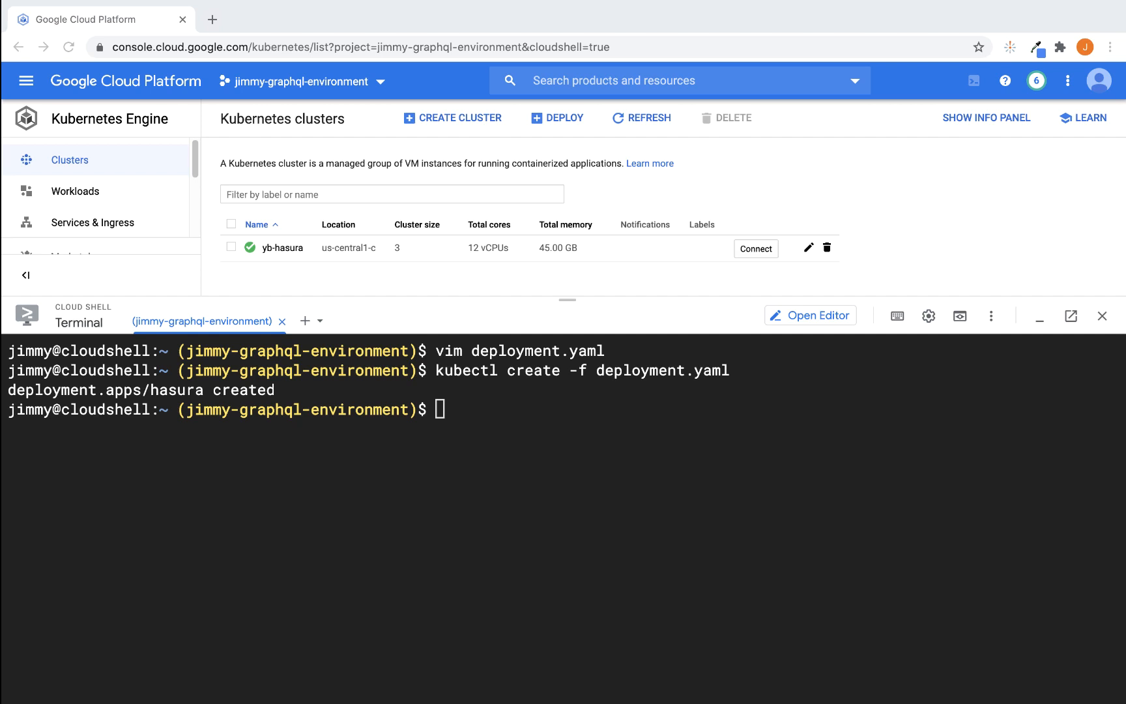
type("kubectl create -f svc.yaml")
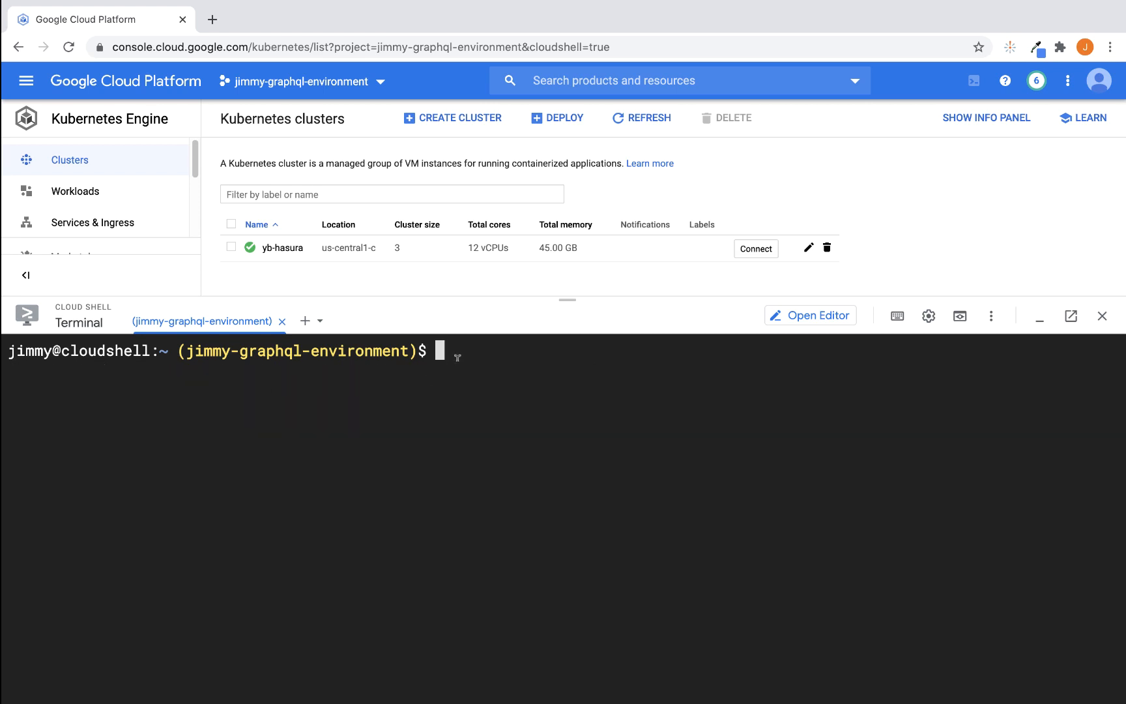
type("kubectl get svc")
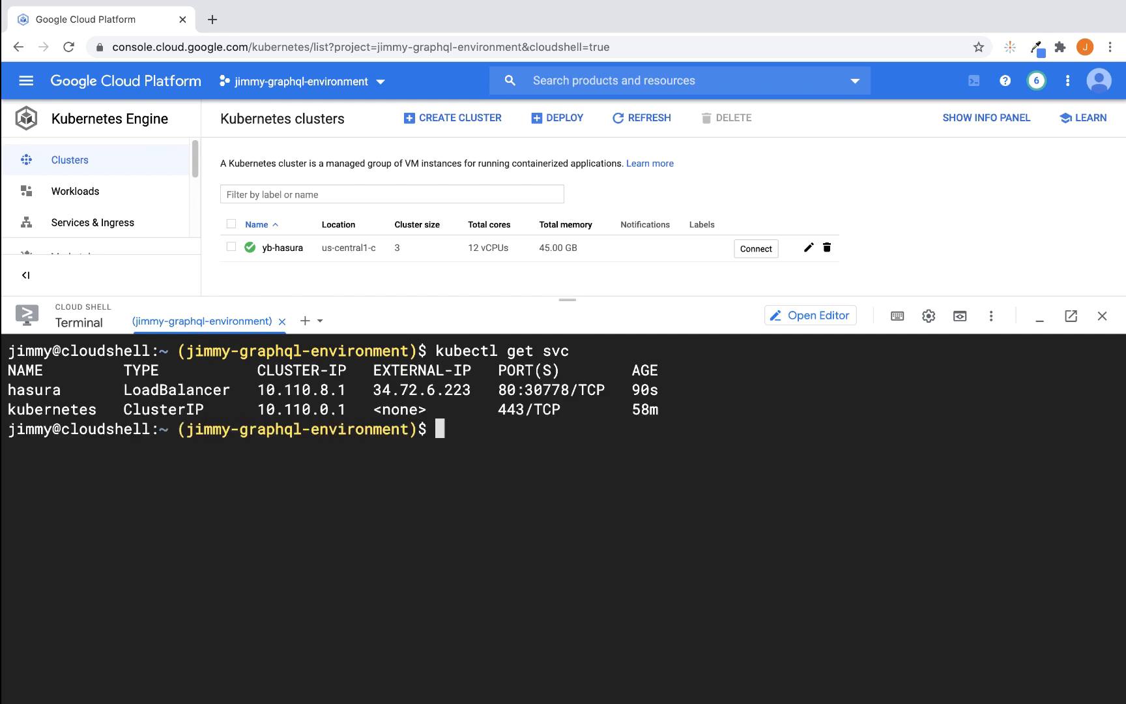
double_click(34, 388)
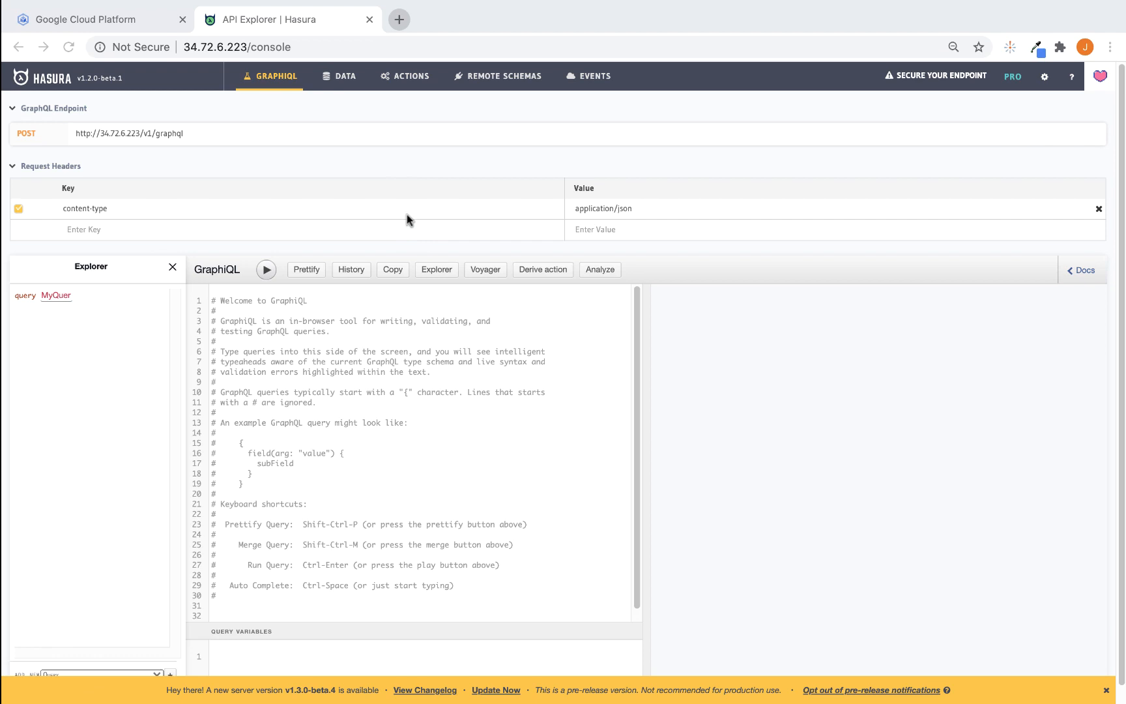
In the DATA section, track all untracked Northwind tables
left_click(344, 76)
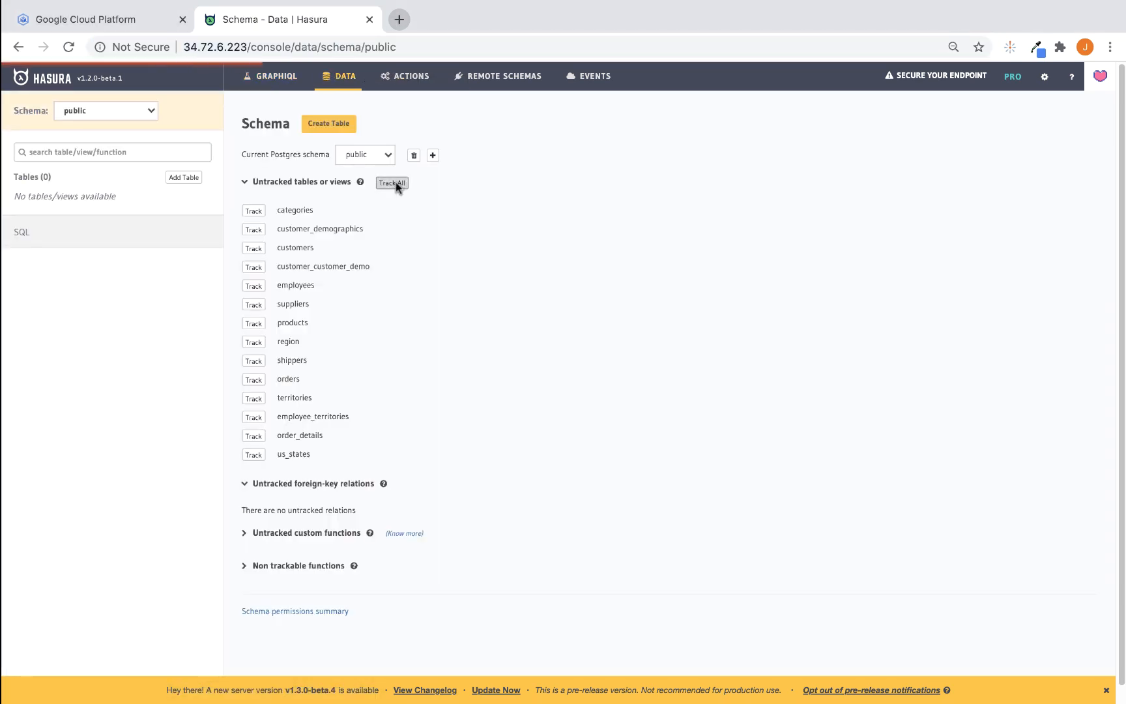
left_click(392, 183)
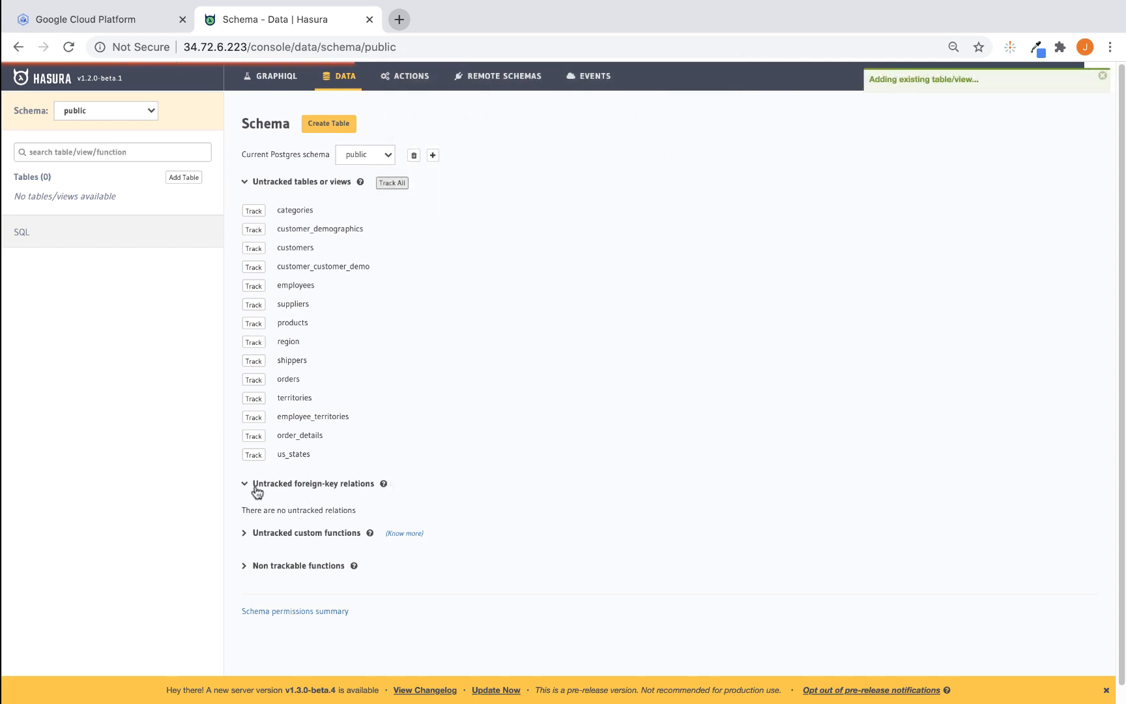
left_click(393, 183)
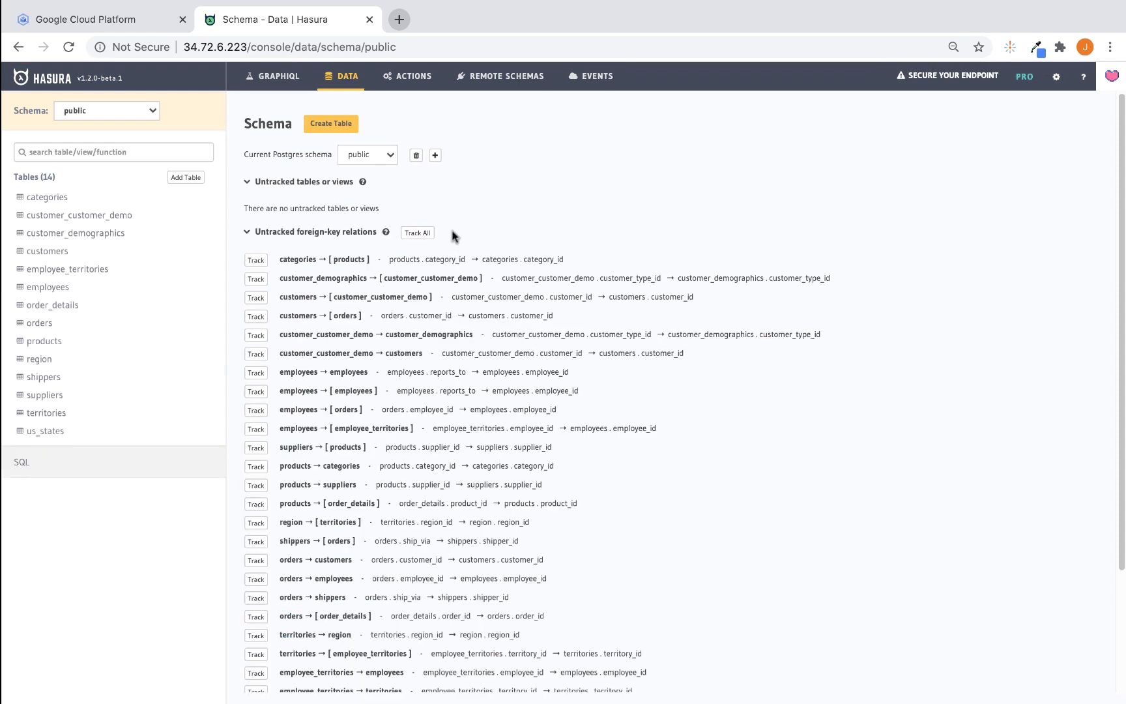
mouse_move(430, 241)
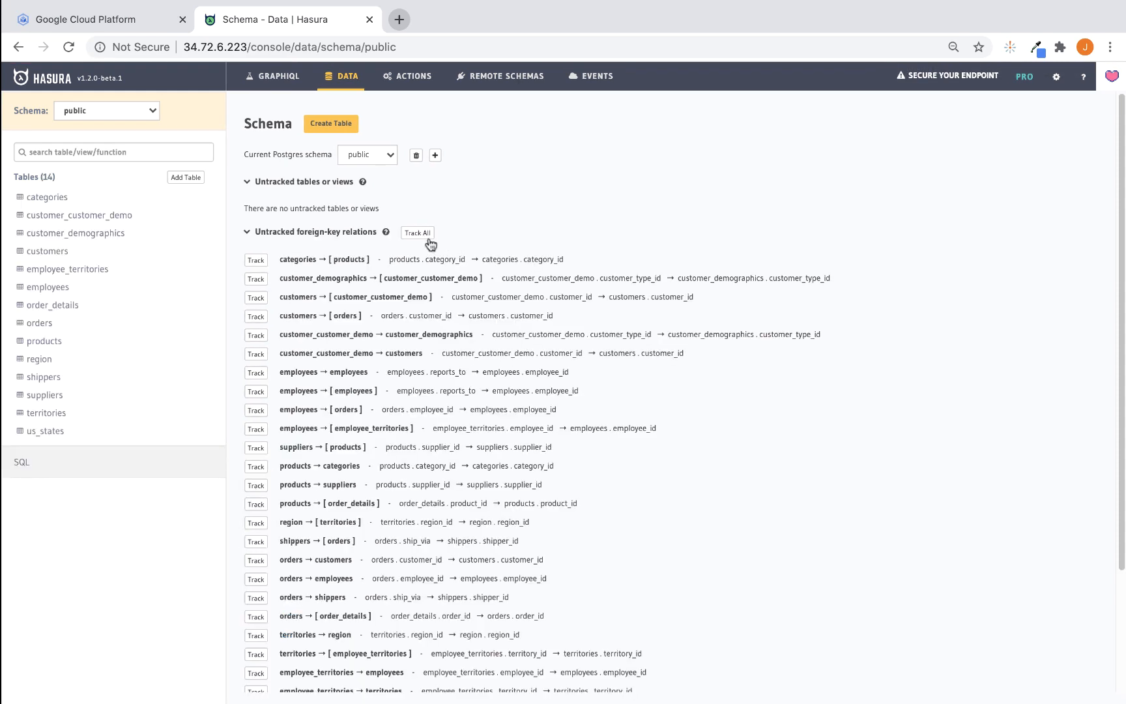
Track all foreign-key relations as relationships, confirm, and return to GraphiQL
left_click(418, 232)
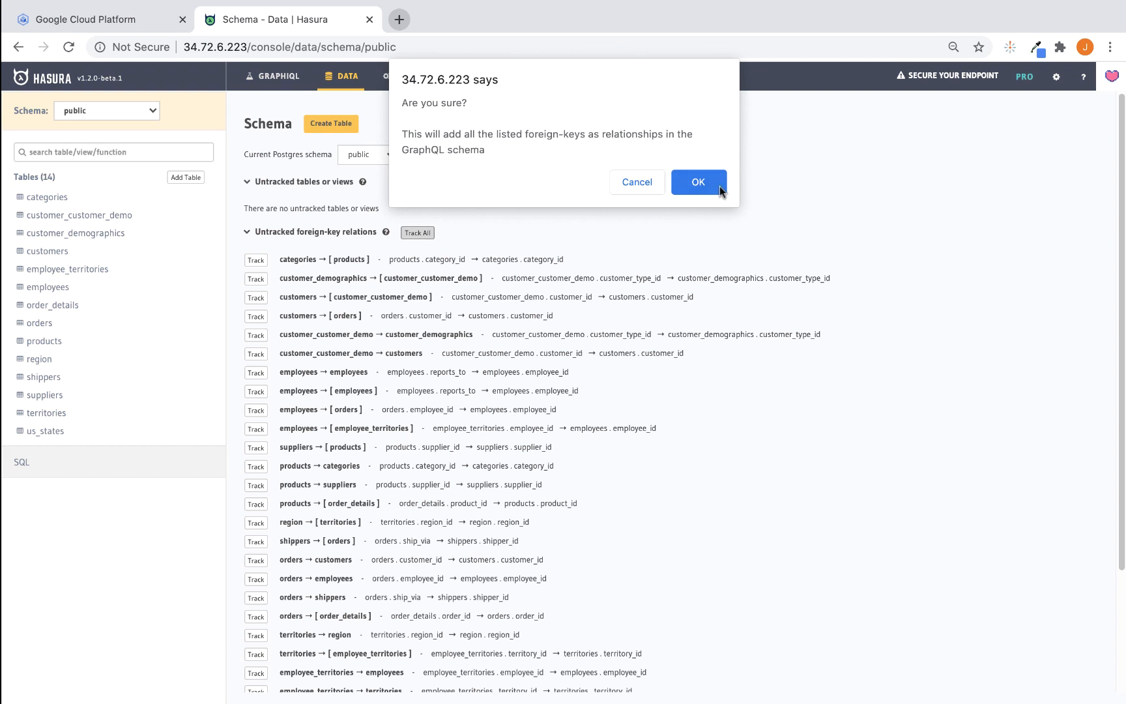
left_click(699, 183)
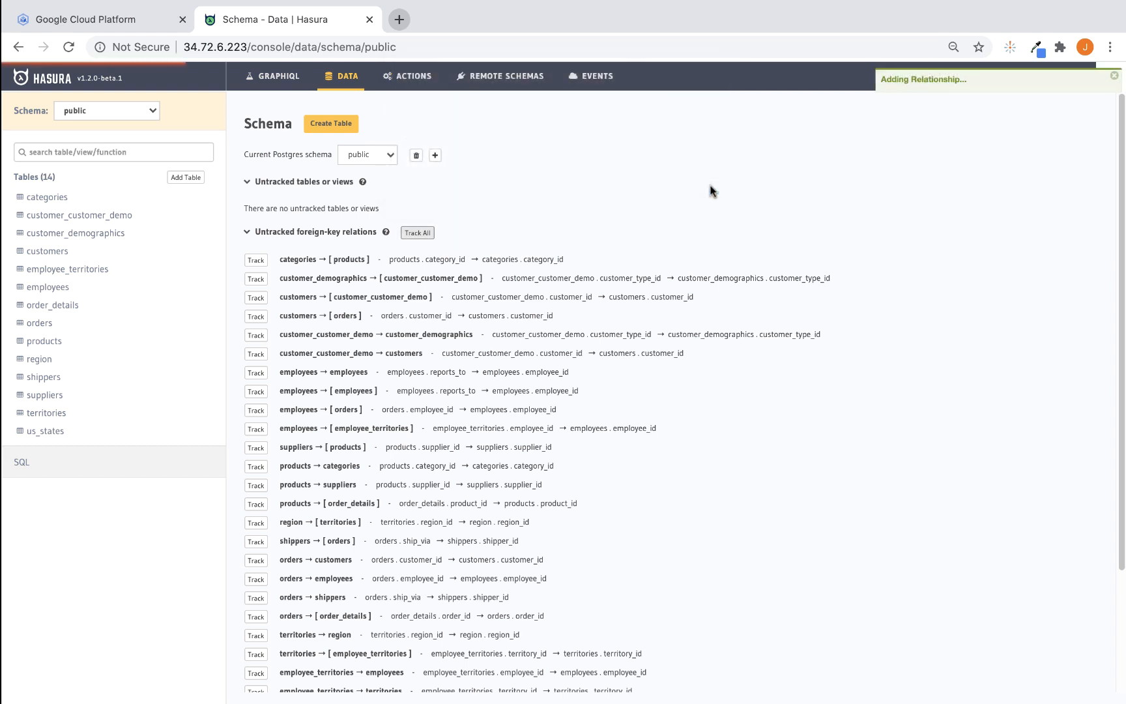
left_click(417, 233)
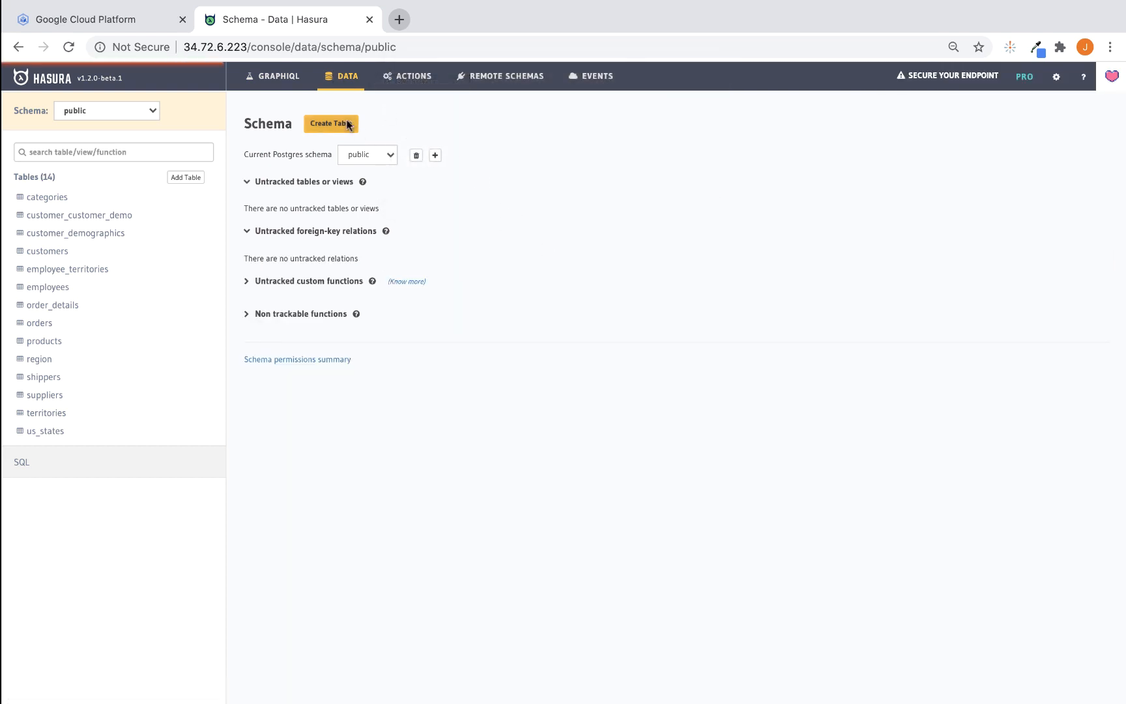
left_click(277, 75)
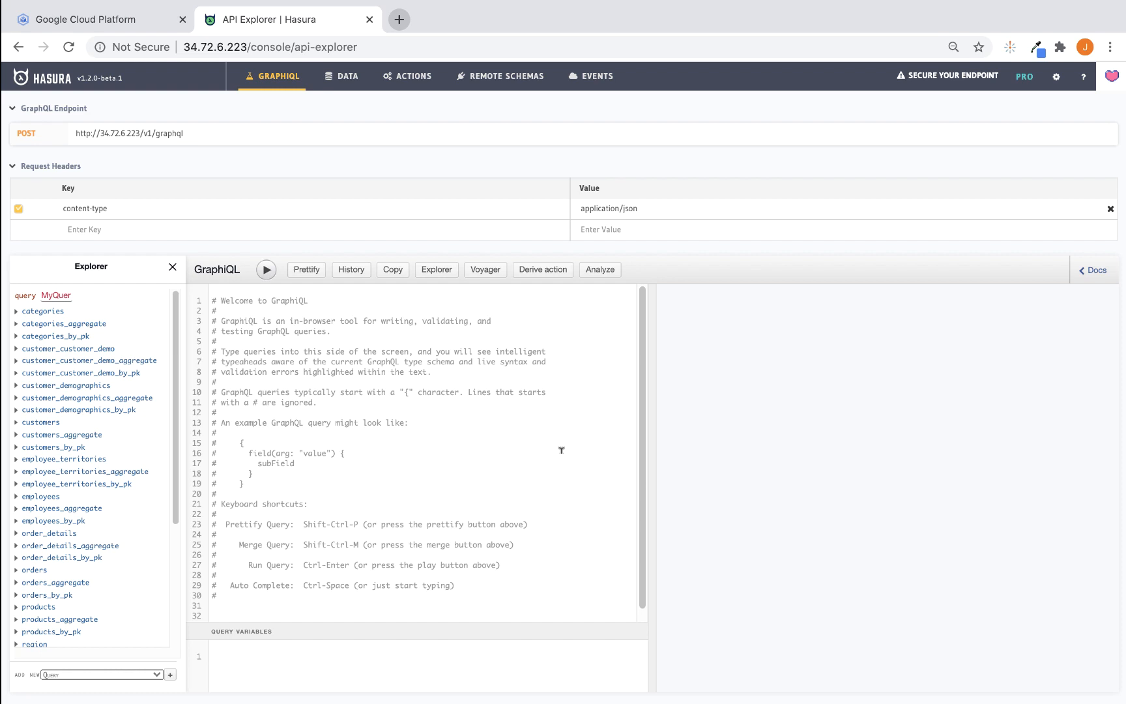
mouse_move(109, 459)
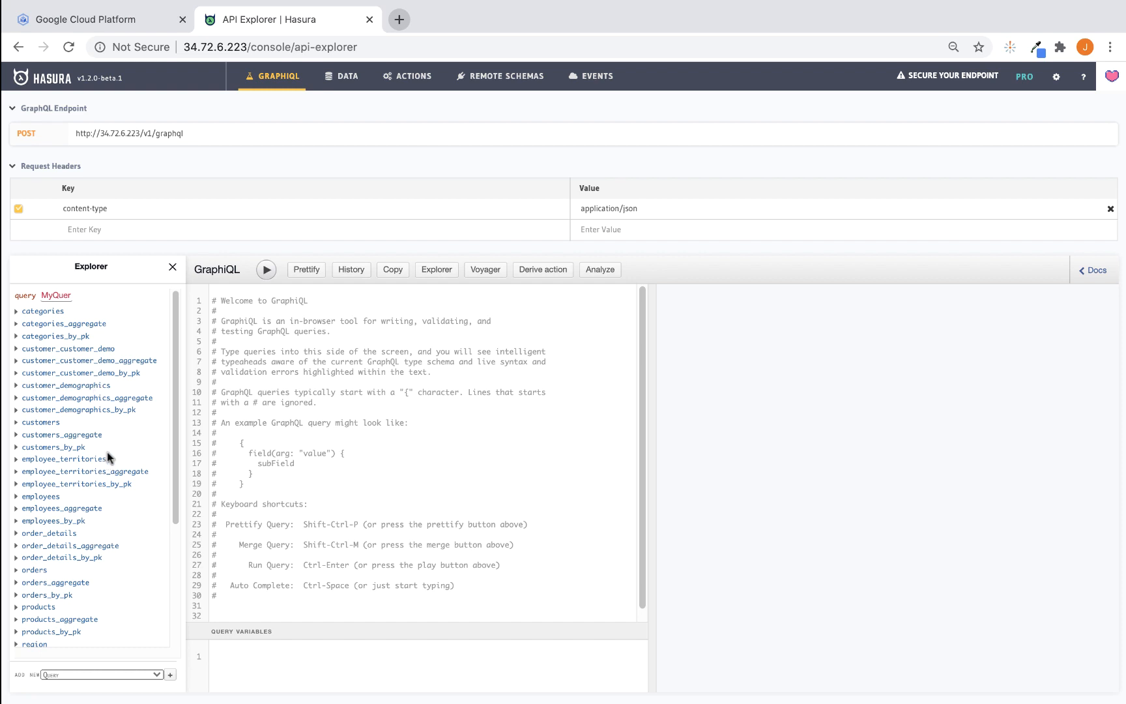
mouse_move(109, 448)
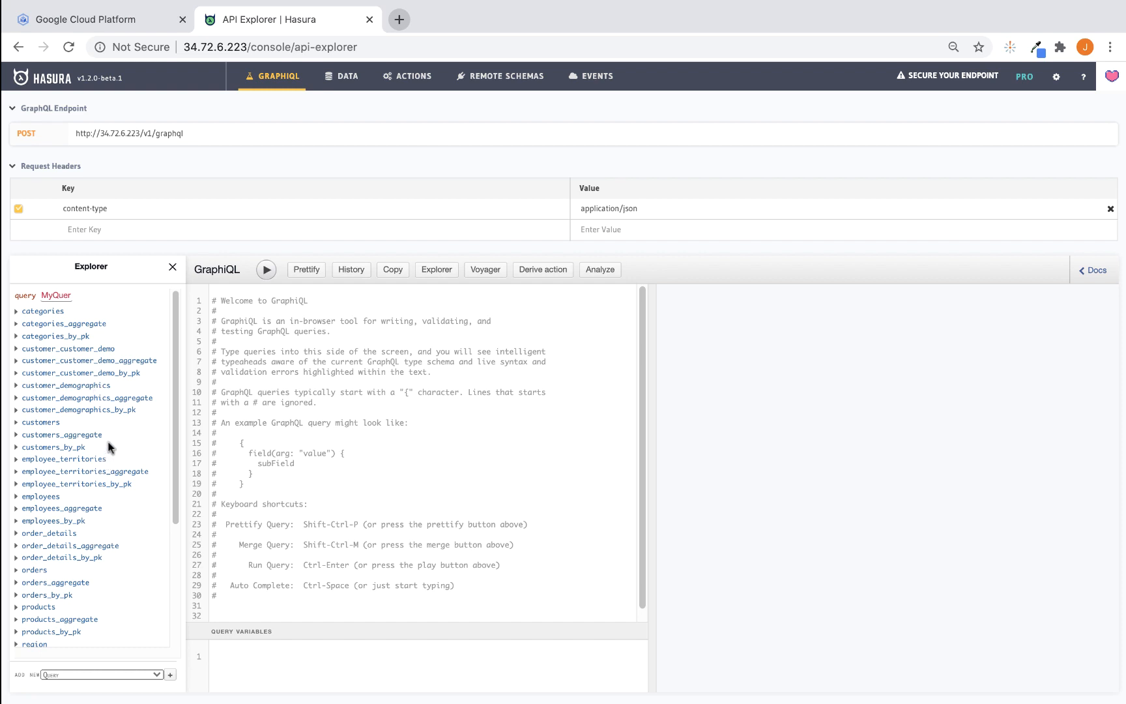
mouse_move(99, 441)
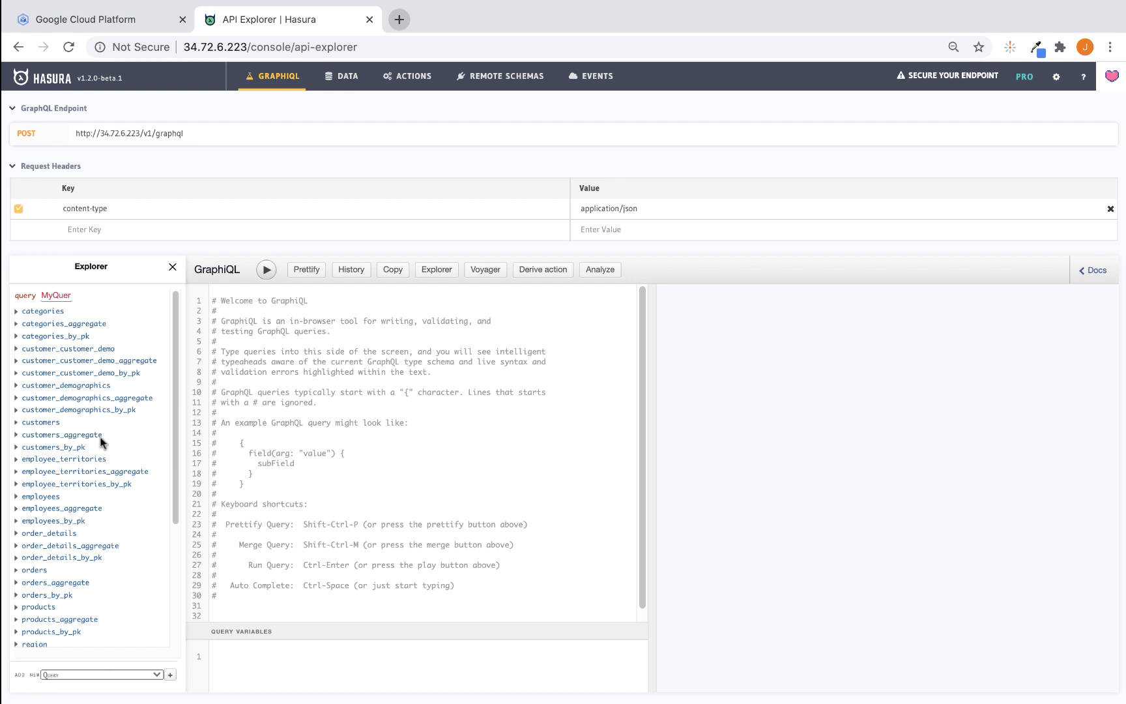
Build a customers query with company_name, contact_name and country and execute it
left_click(41, 423)
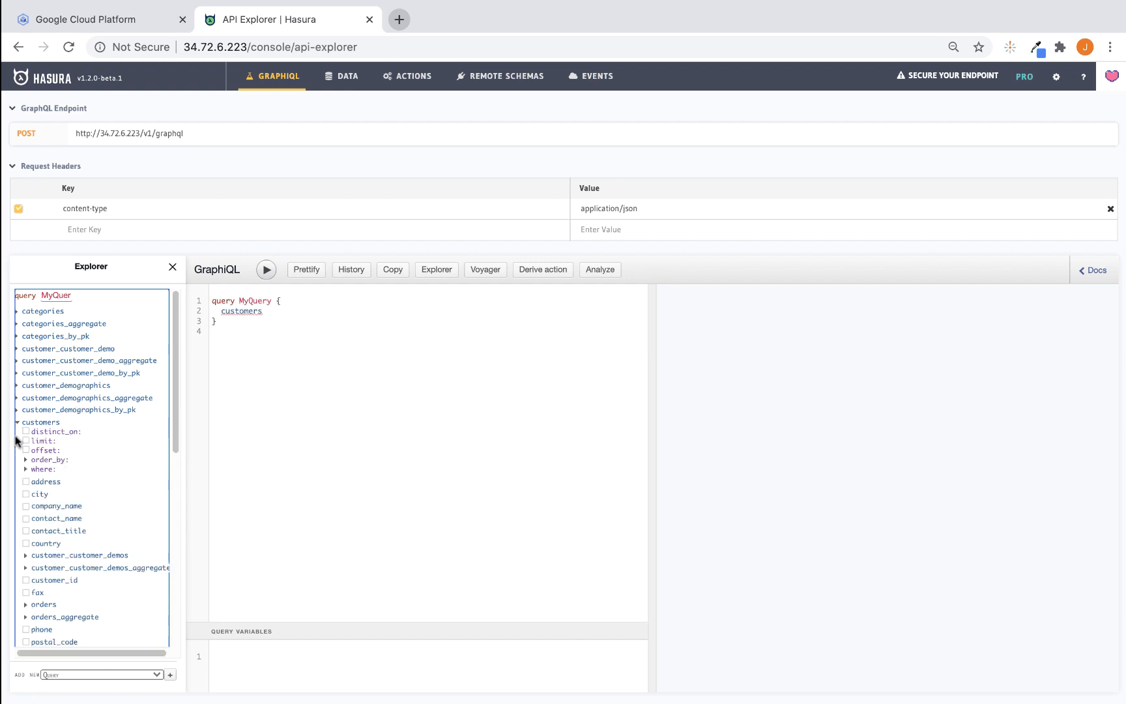
mouse_move(64, 511)
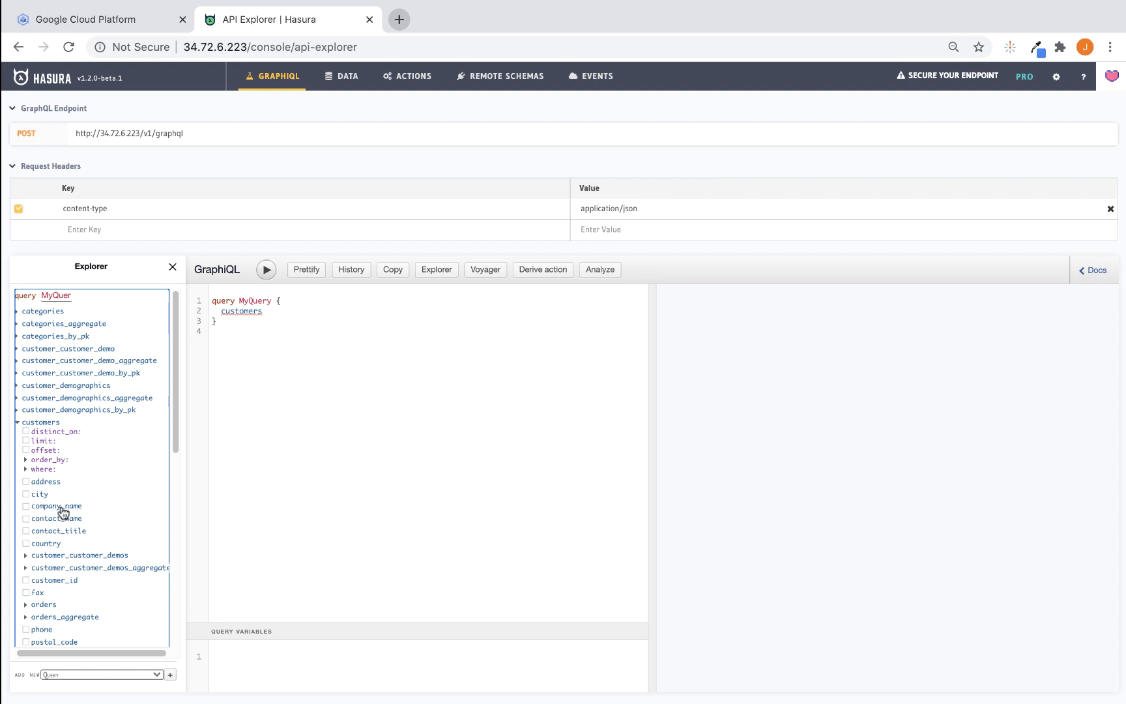
left_click(25, 506)
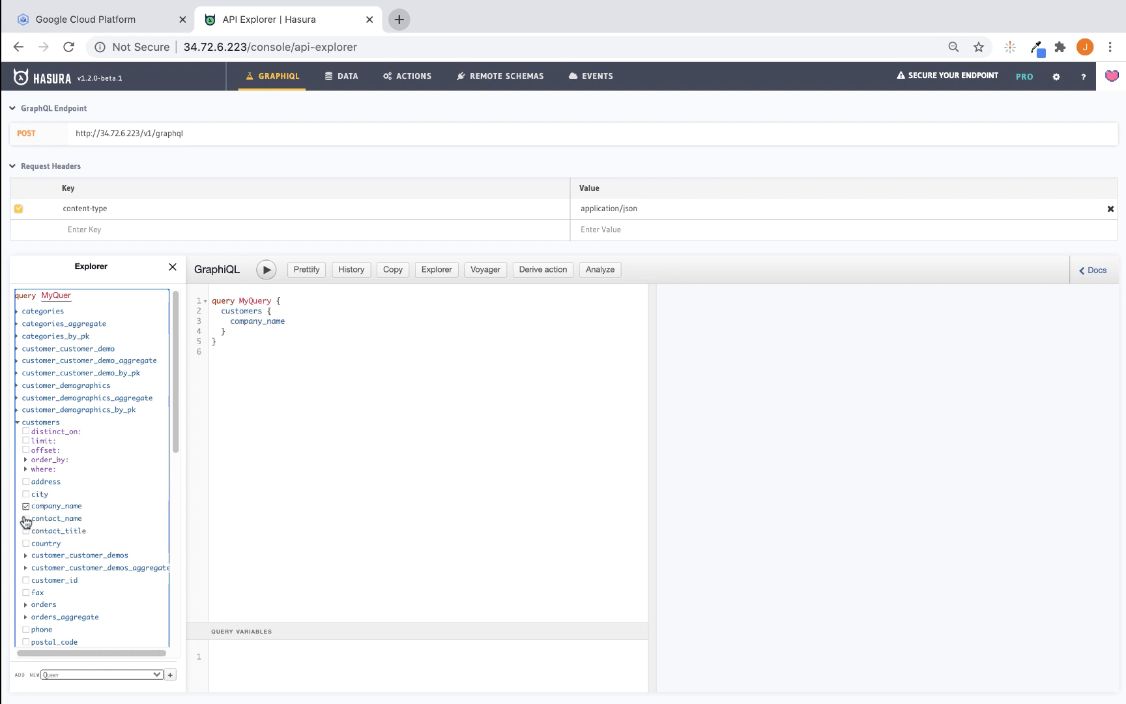
left_click(26, 544)
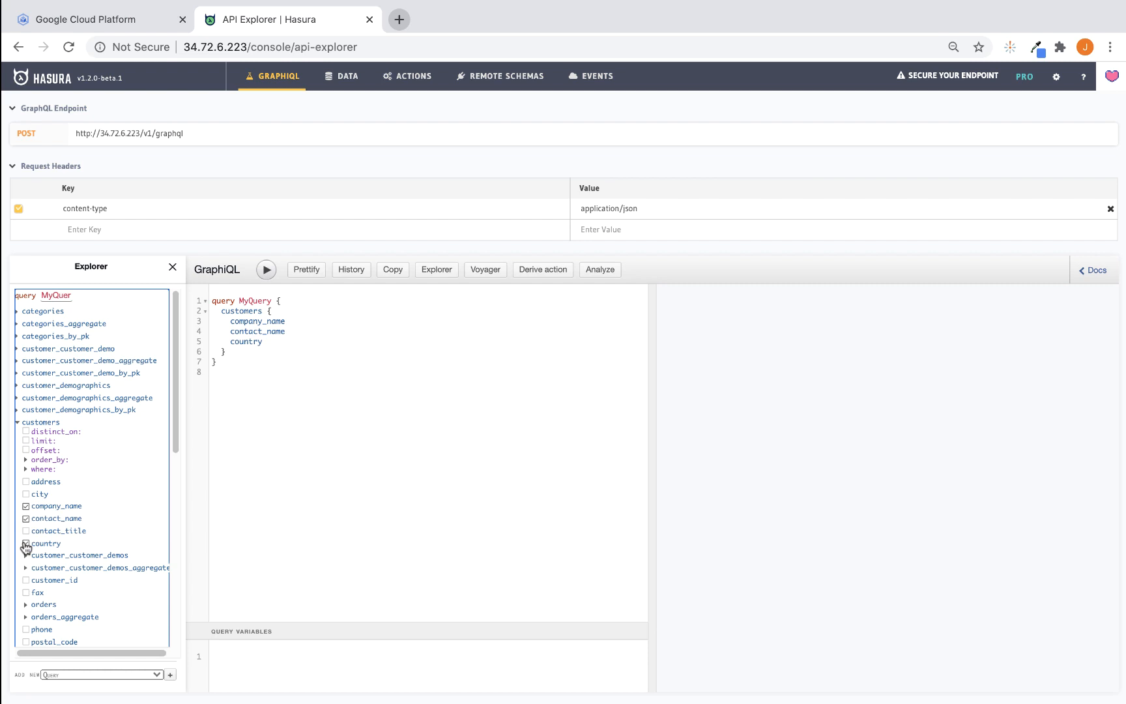
left_click(25, 543)
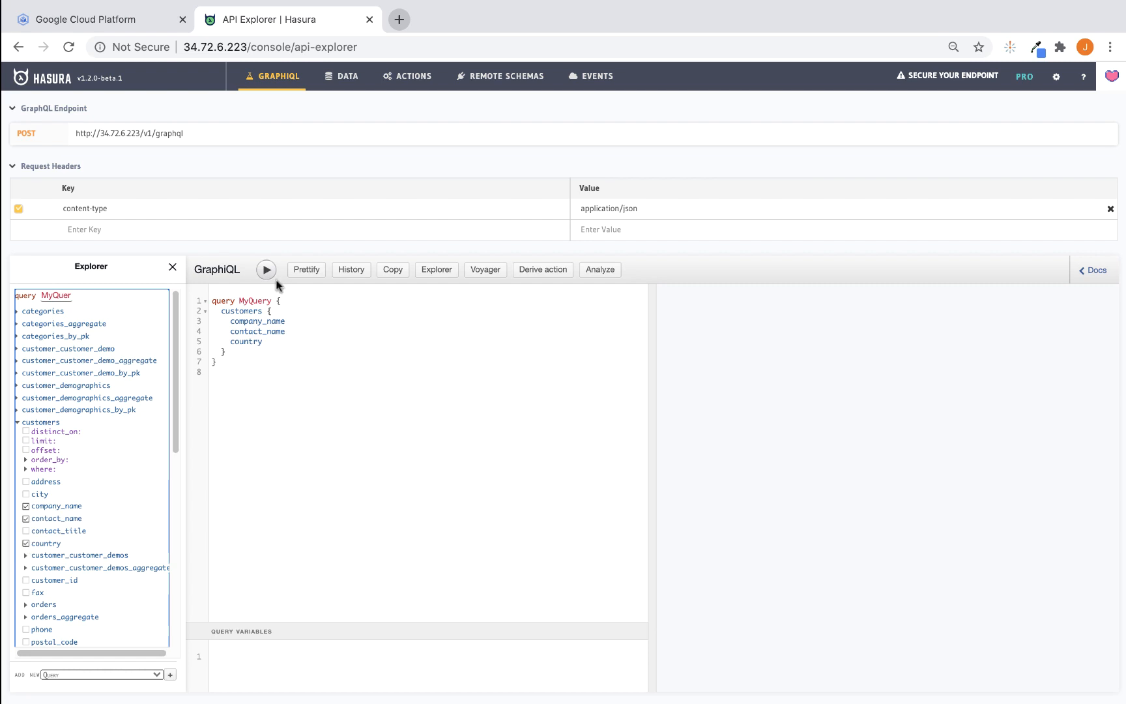
mouse_move(268, 271)
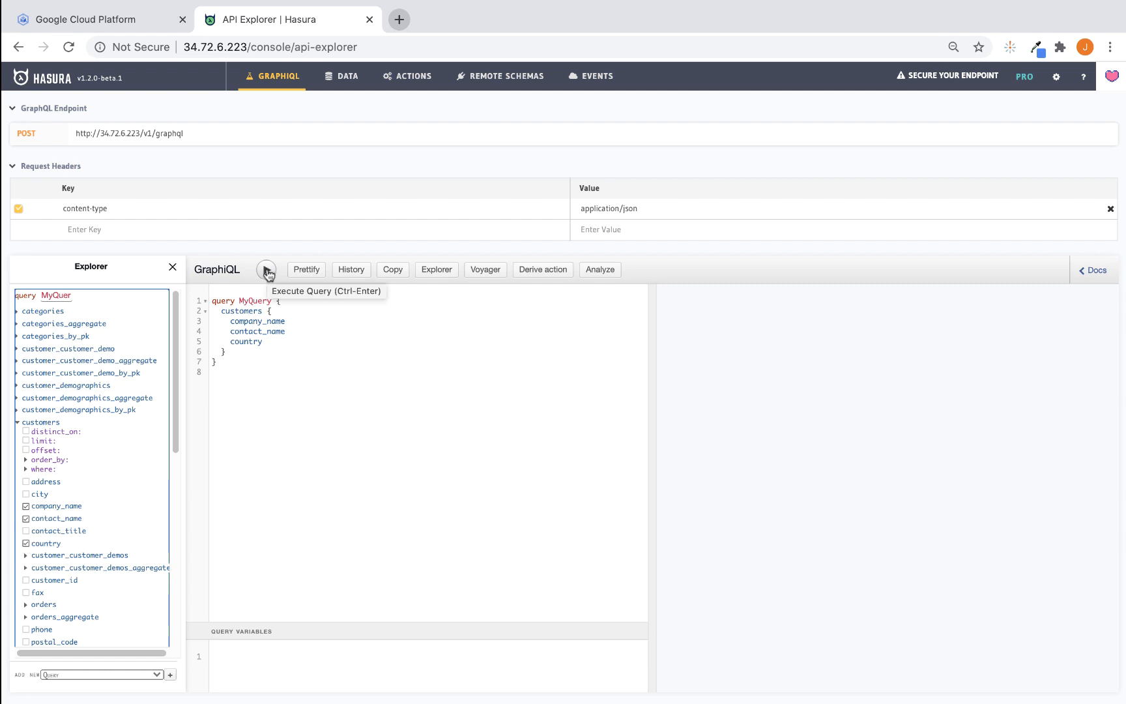
left_click(266, 269)
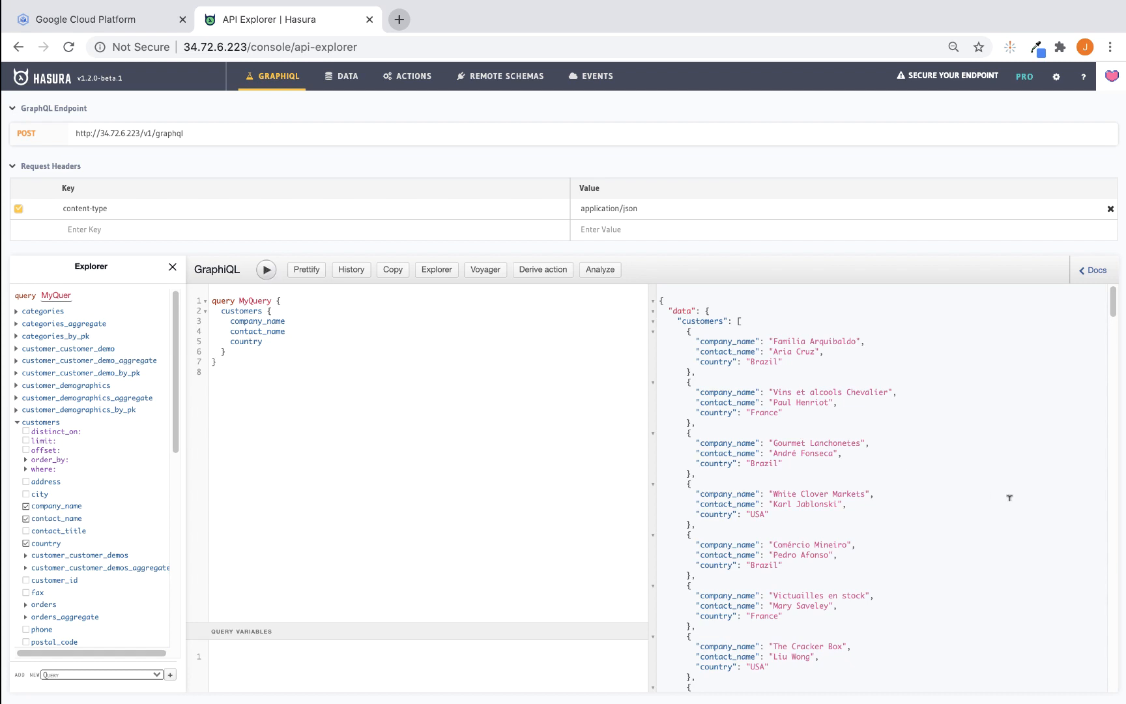
mouse_move(839, 495)
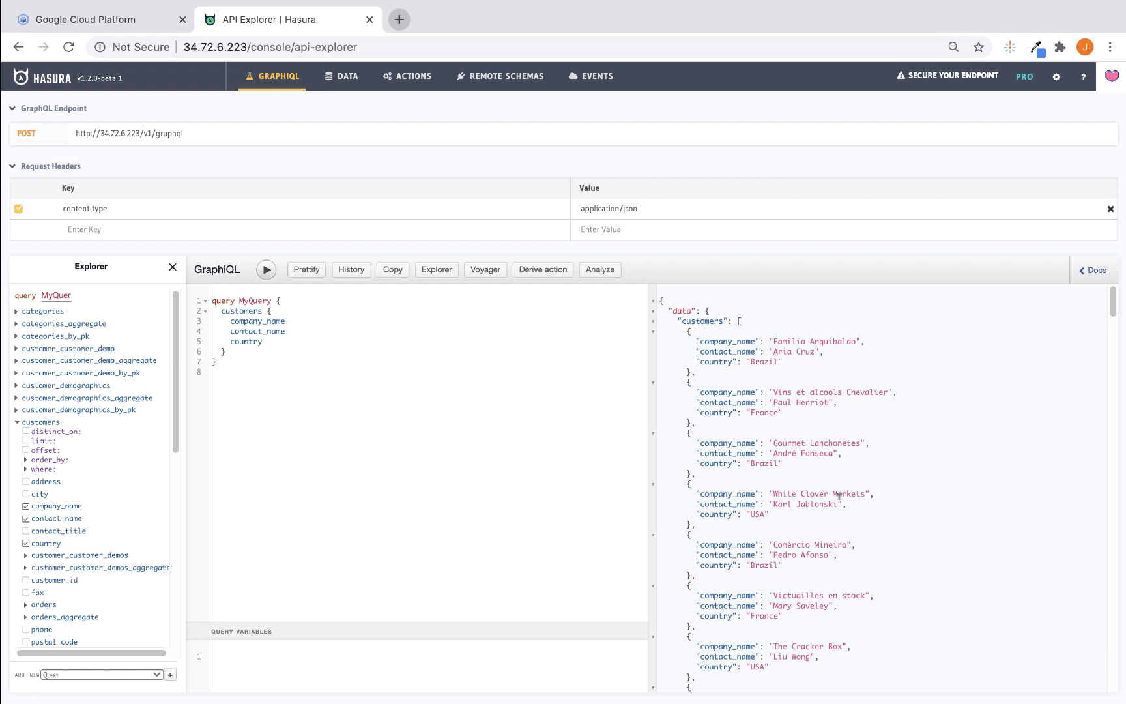
mouse_move(788, 512)
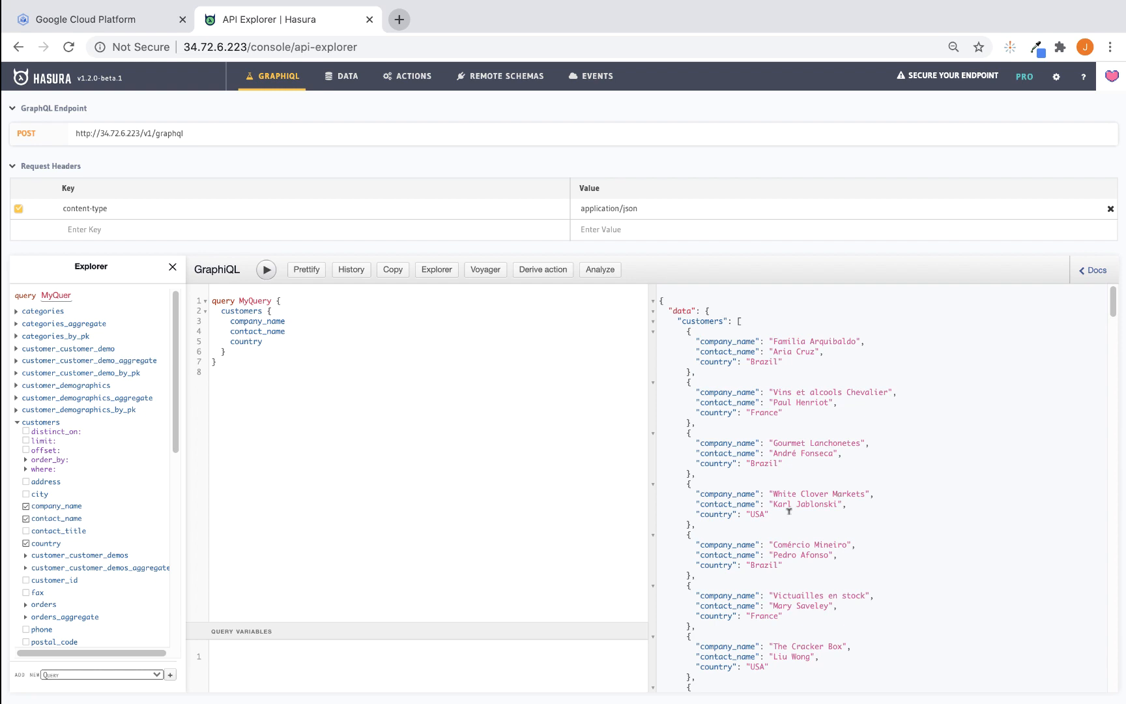